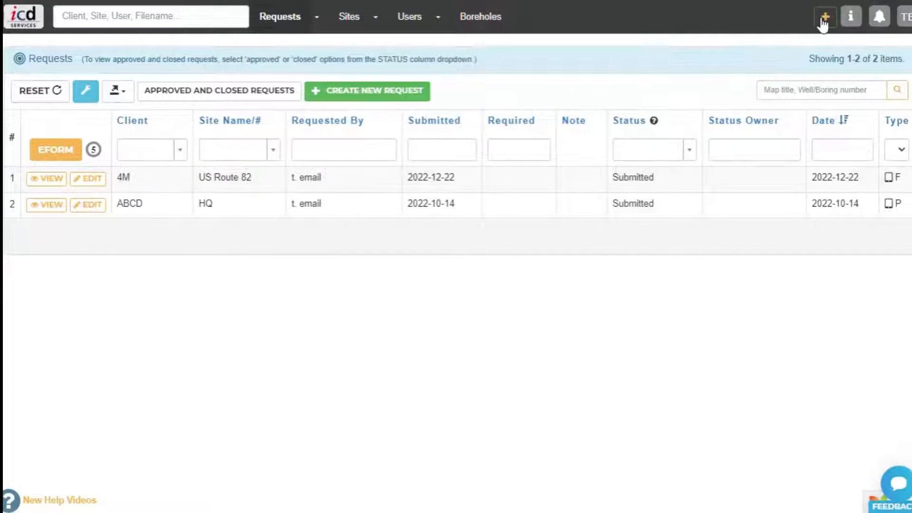
Start a new Premium soil logging eForm and add client 'My Client' to it.
click(824, 16)
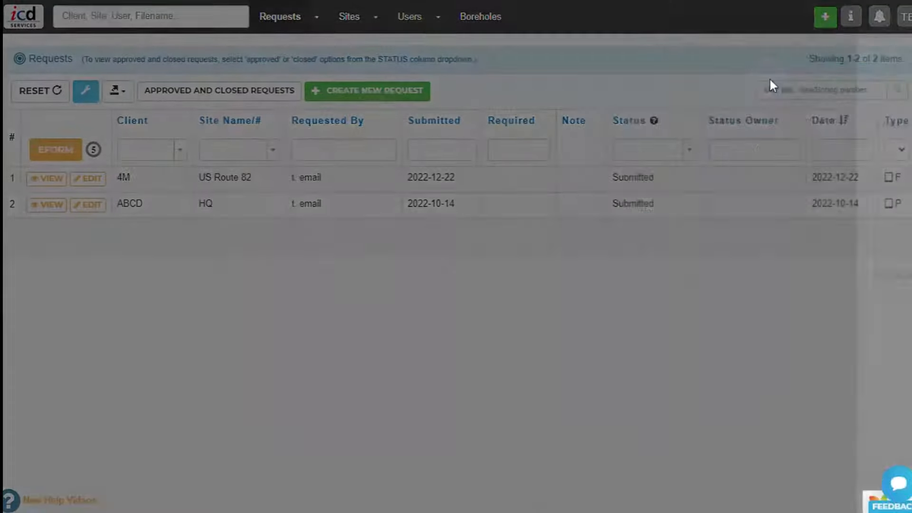
click(54, 149)
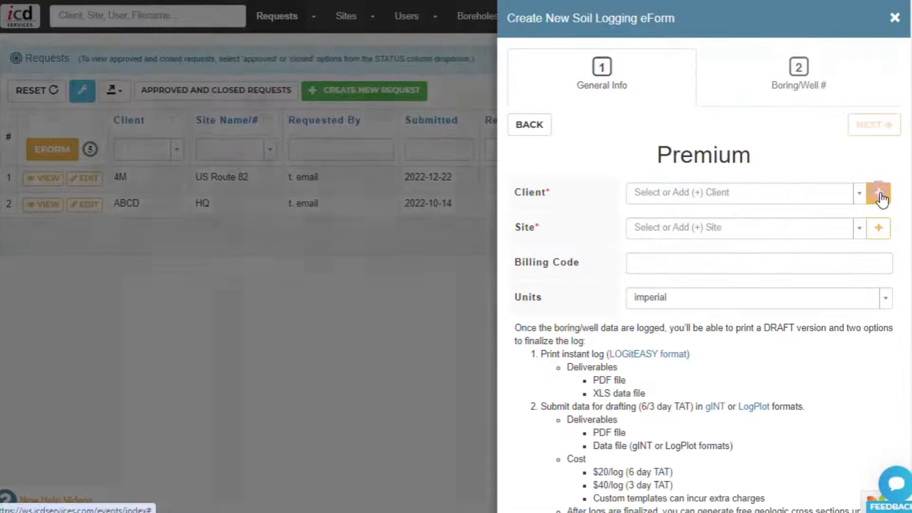
click(879, 192)
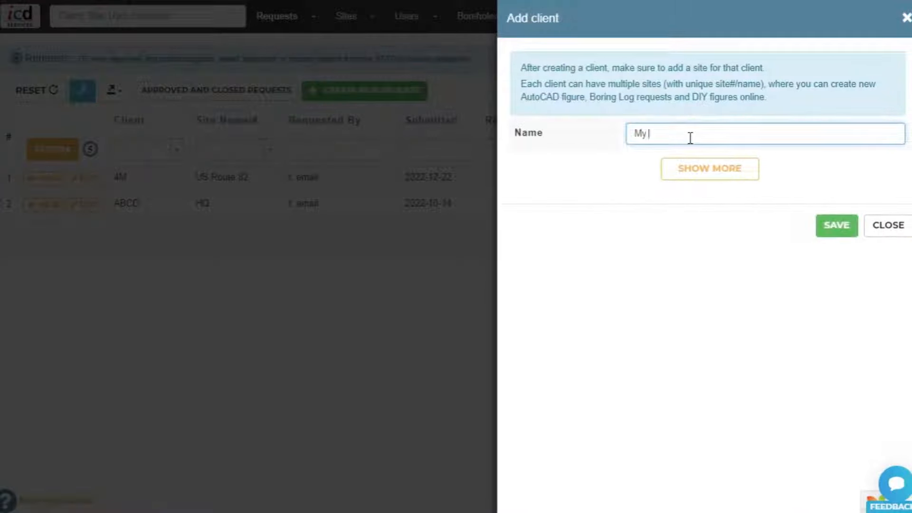
text(Client)
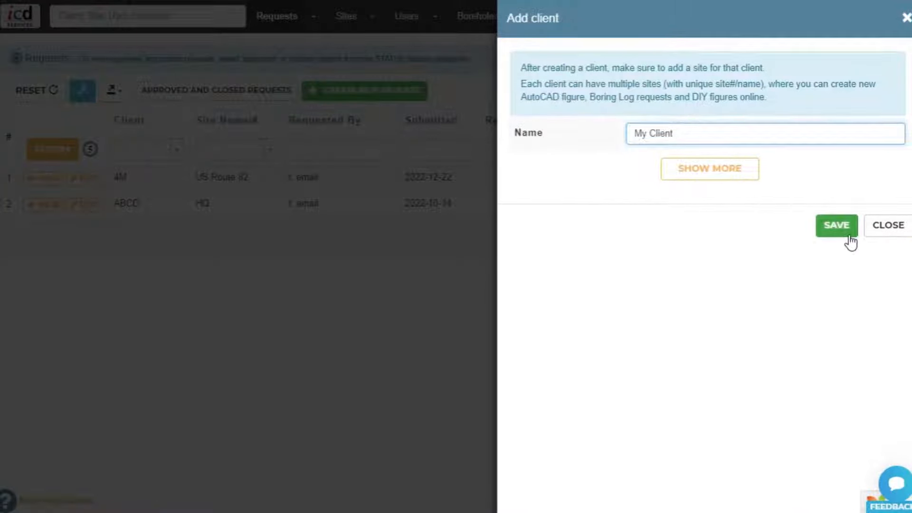
click(836, 225)
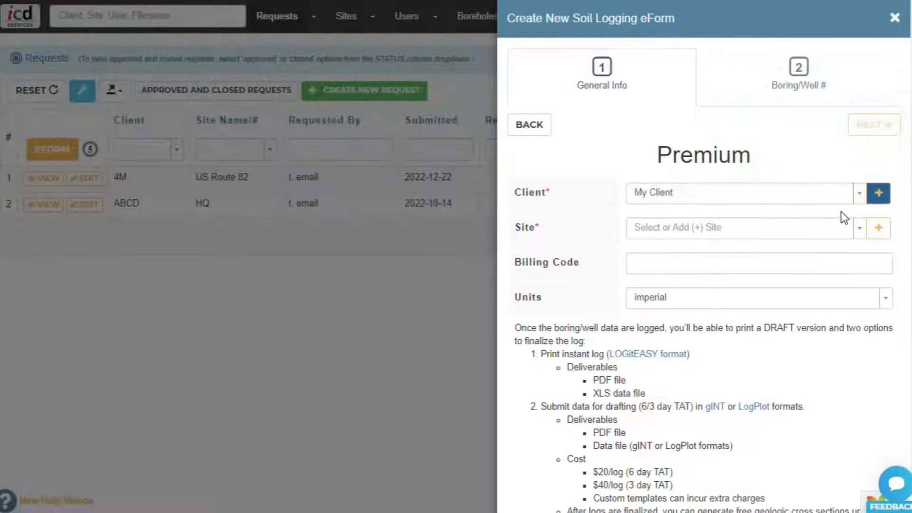
Add site 20XX-1 at Thomas Street, Portland for My Client.
click(879, 228)
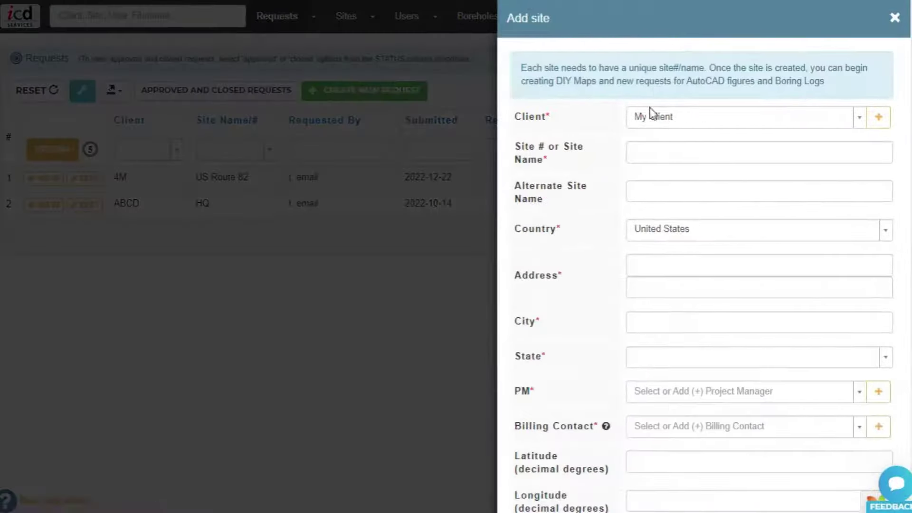
text(20)
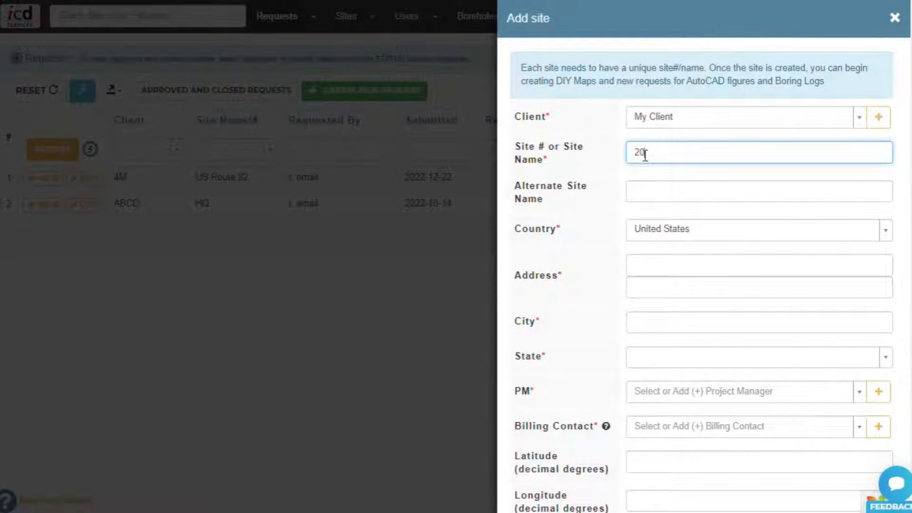
text(XX-1)
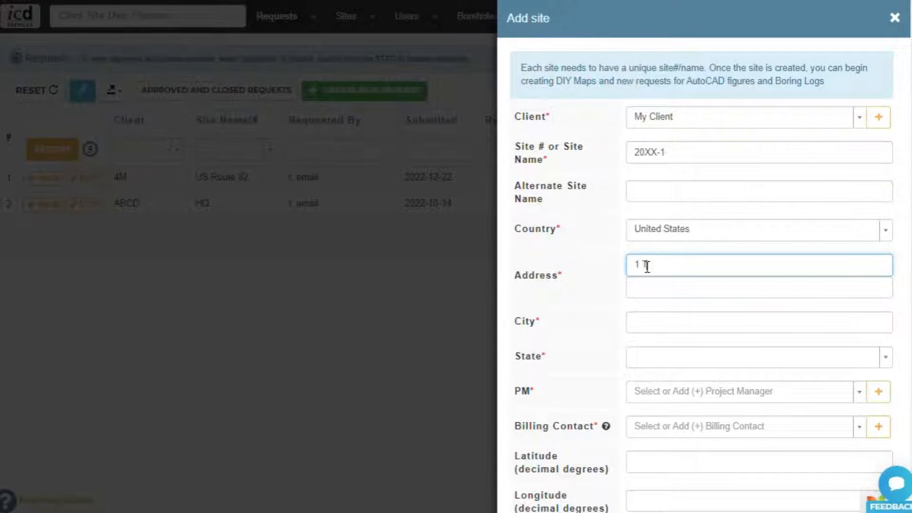
text(Thomas Street)
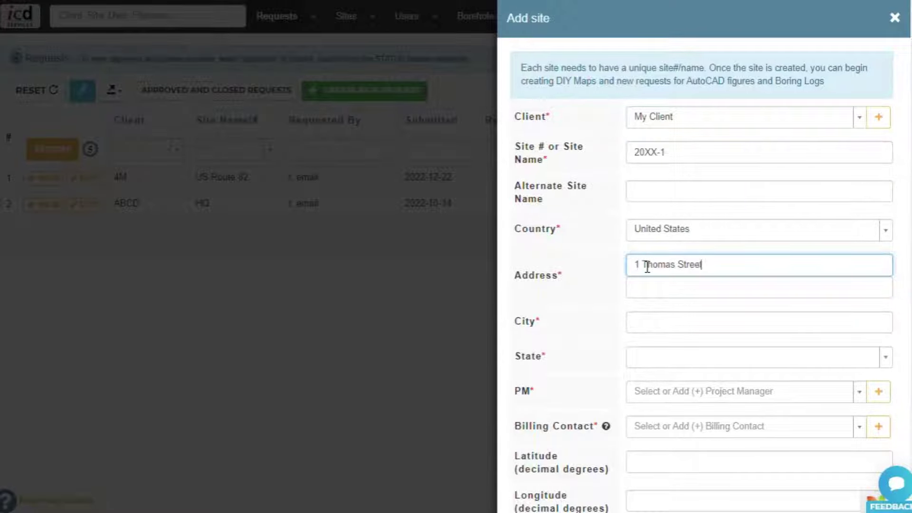
text(Portla)
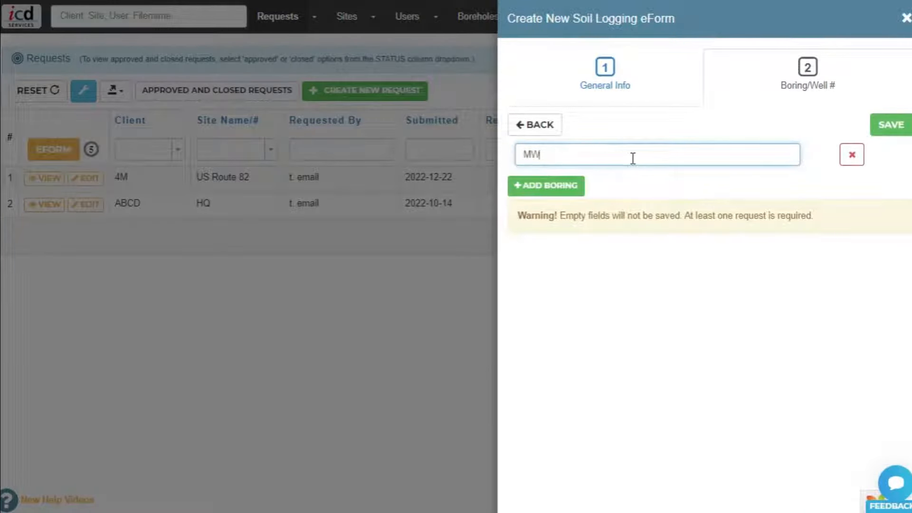
List borings MW-1, MW-2 and MW-3 on the boring step.
click(545, 185)
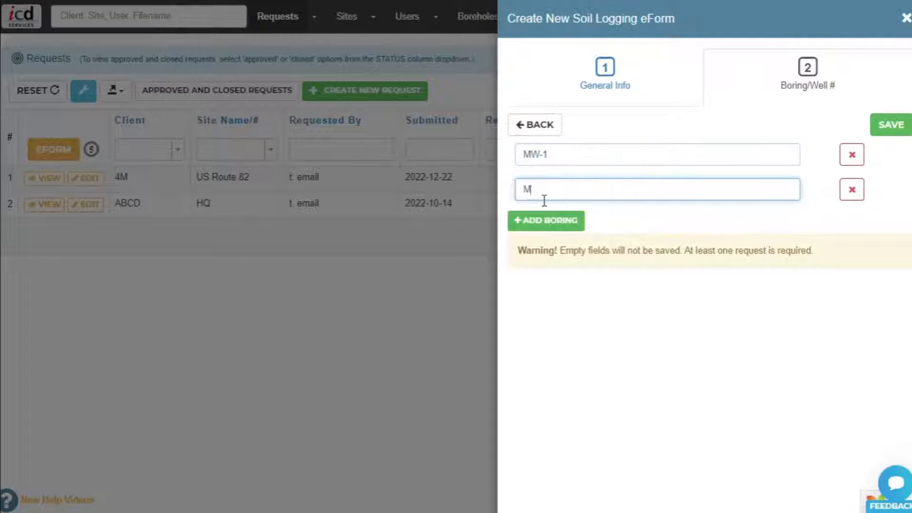
click(546, 220)
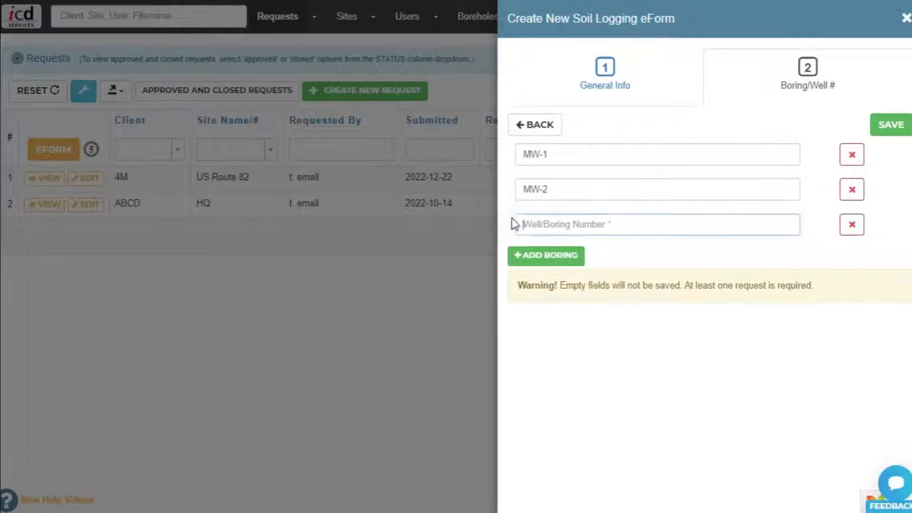
text(MW-3)
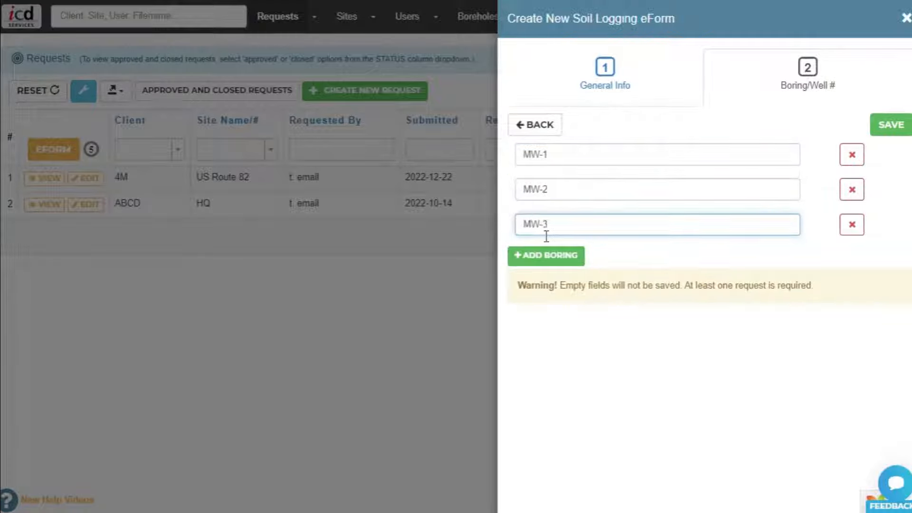
Submit the request, set locations for MW-1, MW-2 and MW-3, and open MW-1's field form.
click(889, 124)
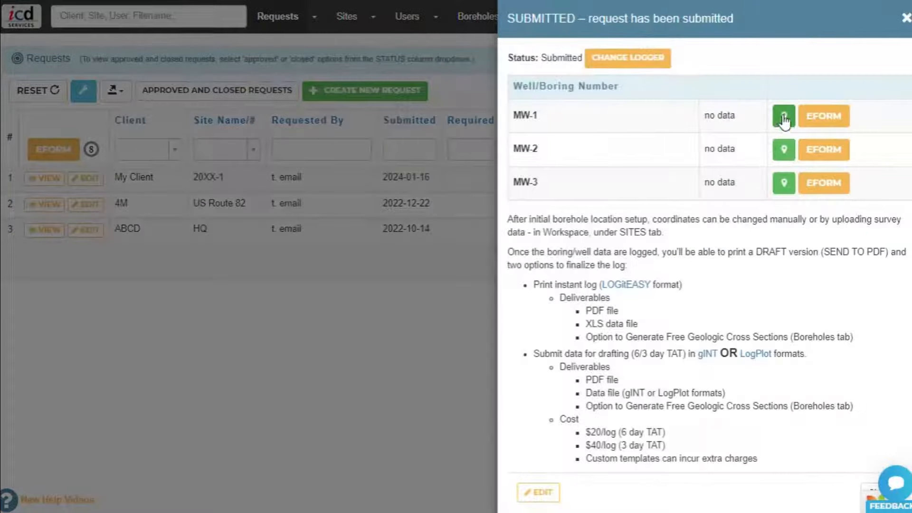
click(784, 116)
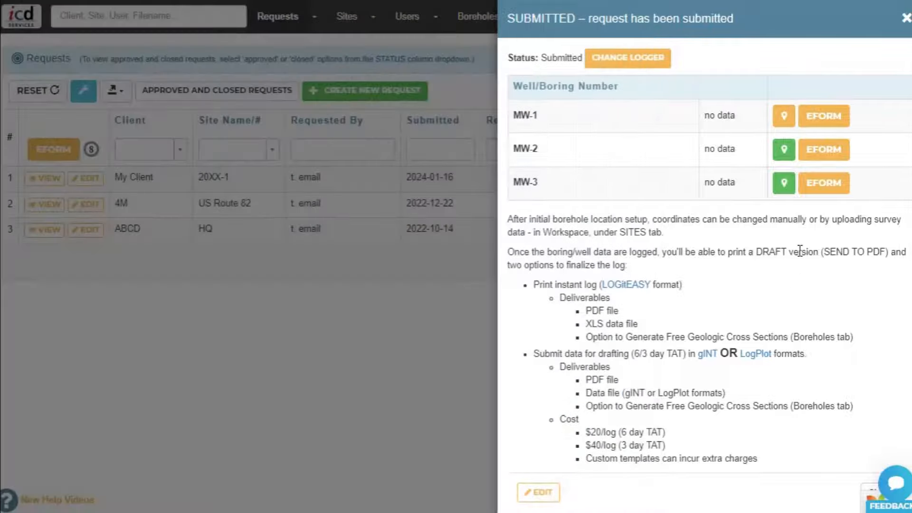
click(784, 115)
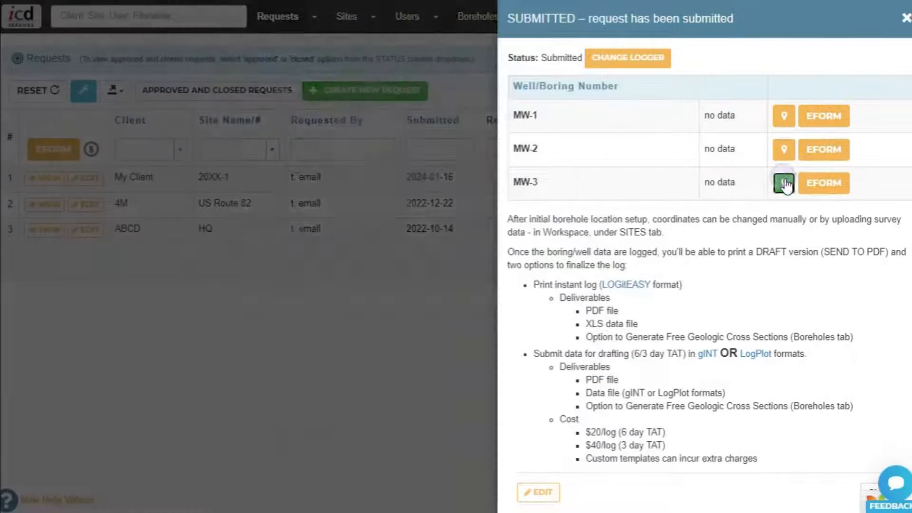
click(783, 183)
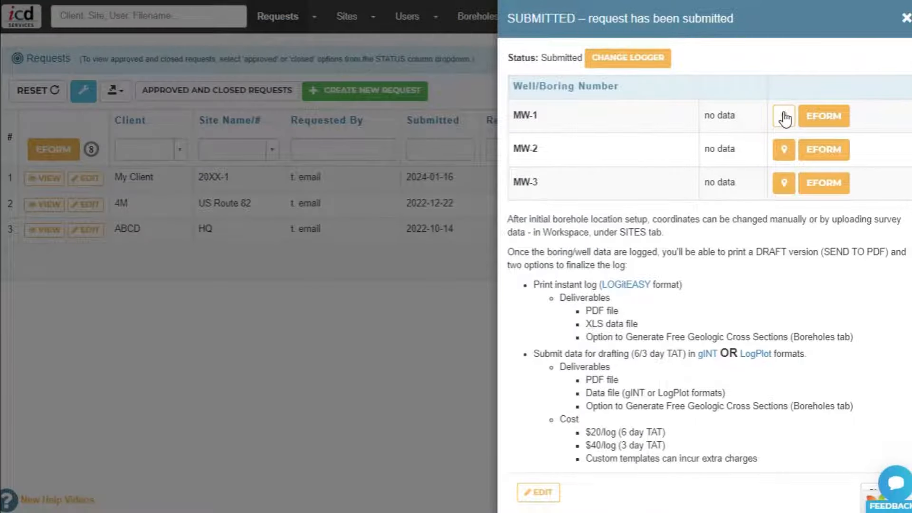
click(783, 116)
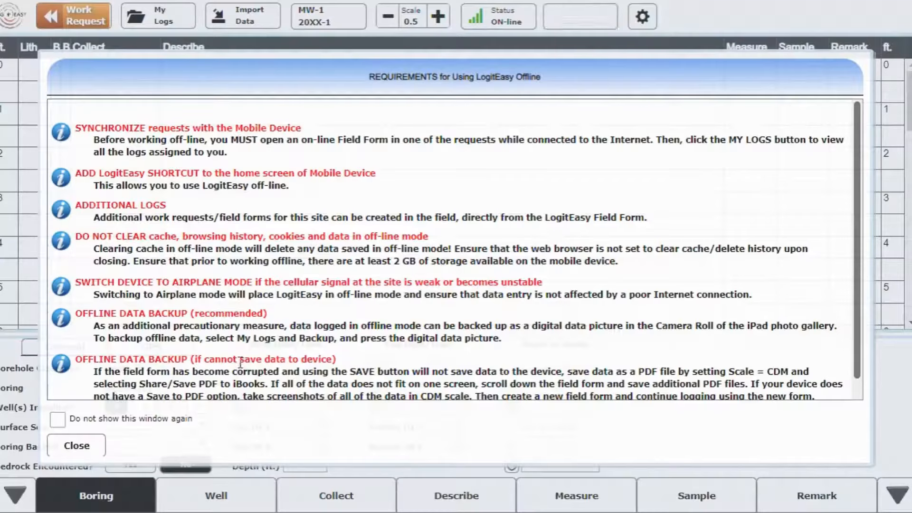
Record Hand Auger clearance, Direct Push drilling, Geoprobe equipment and company ABC for MW-1.
click(75, 445)
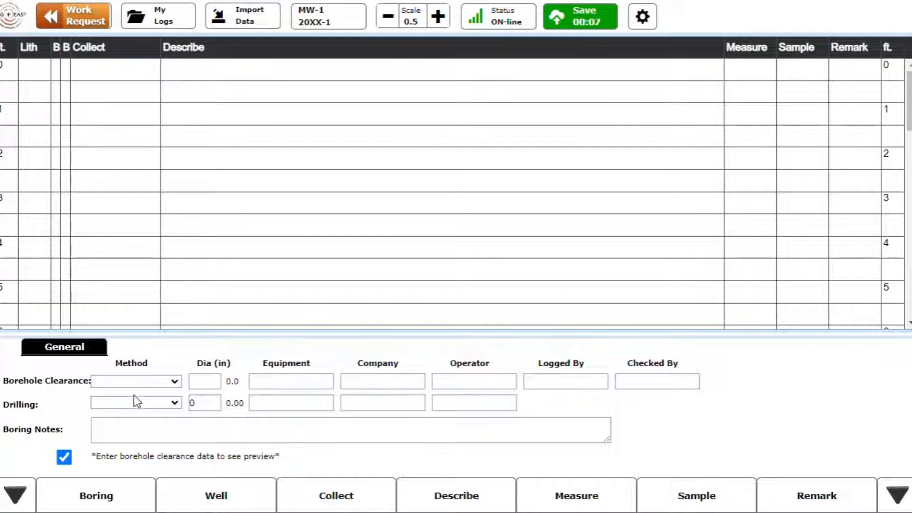
click(135, 381)
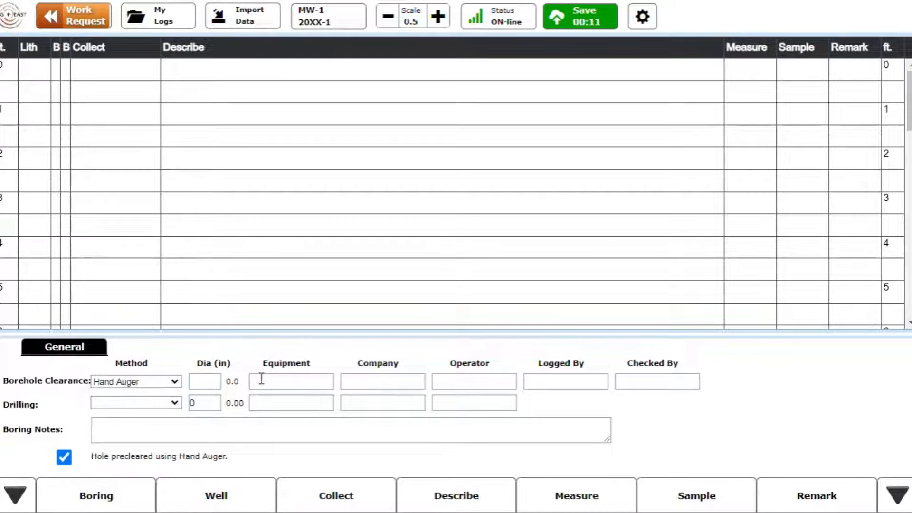
click(135, 403)
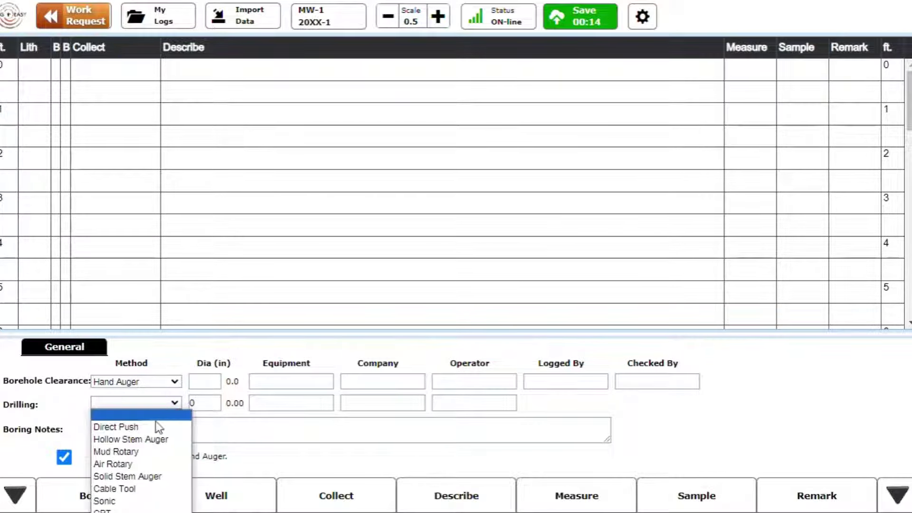
click(115, 427)
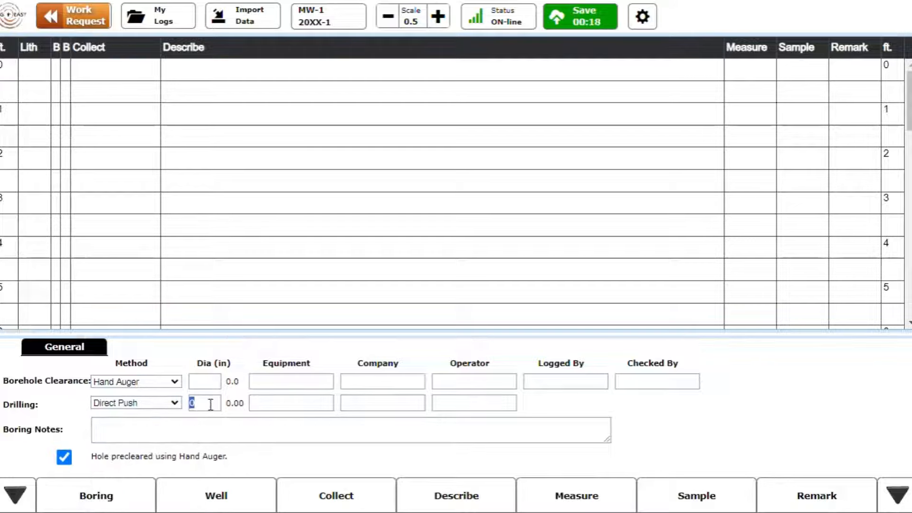
text(Geoprob)
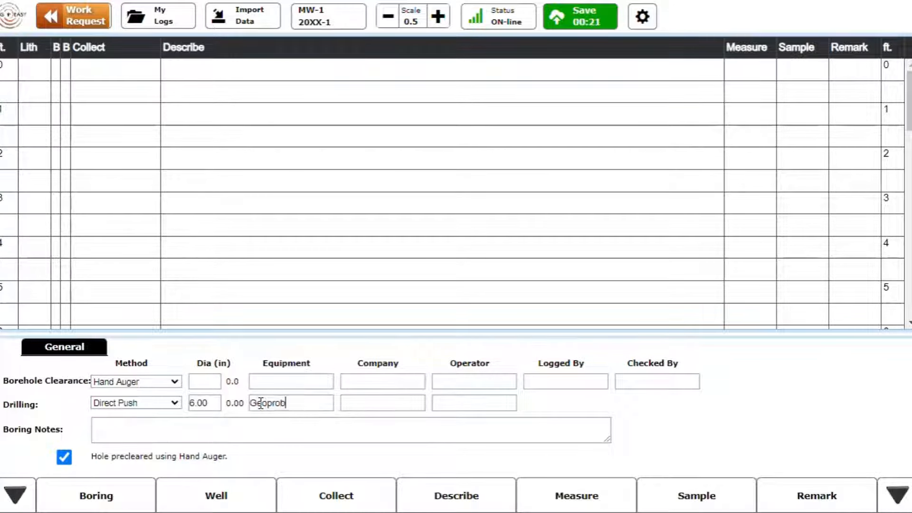
text(ABC)
click(657, 382)
text(D)
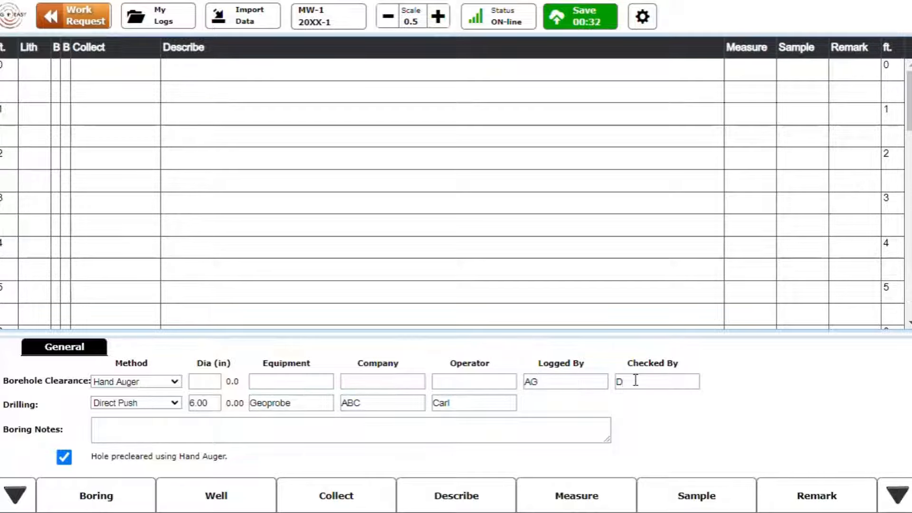
Record 10 ft depth, 01/01/2024 dates, water at 3 ft drilling and 4 ft after, one well installed.
click(95, 495)
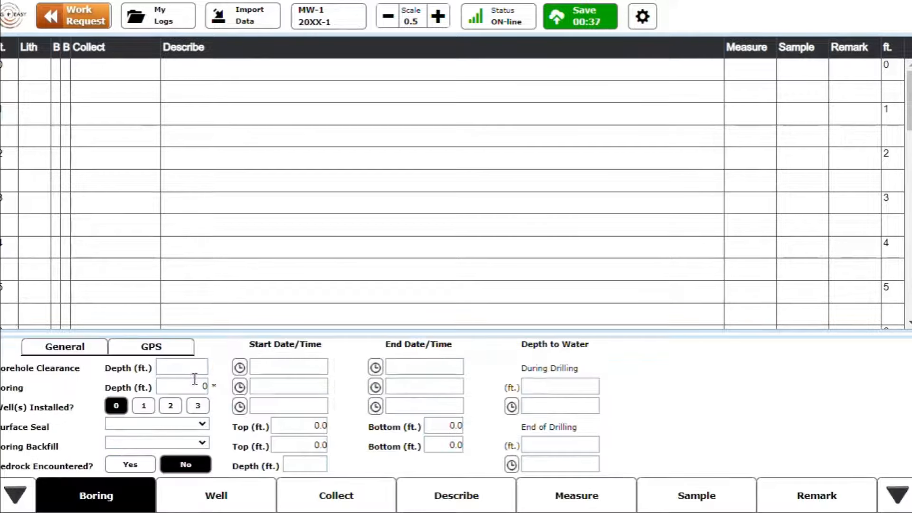
text(10)
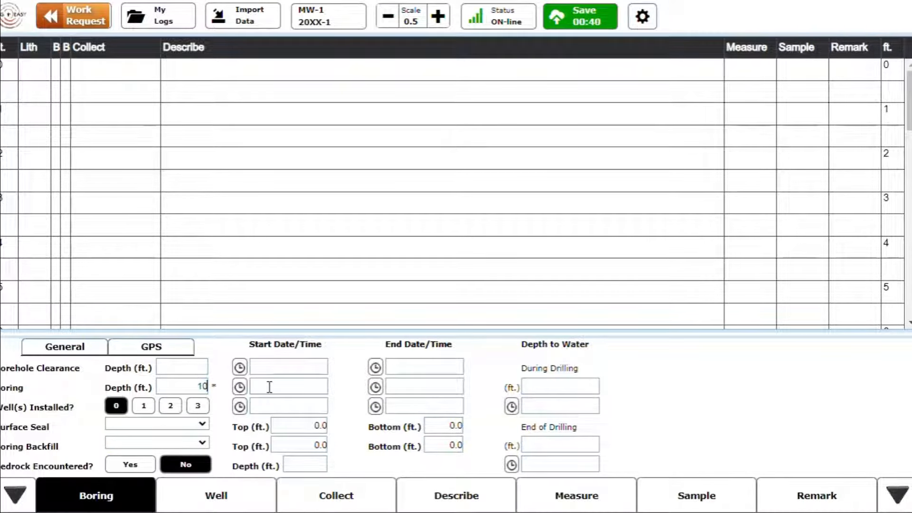
text(01/01/2024)
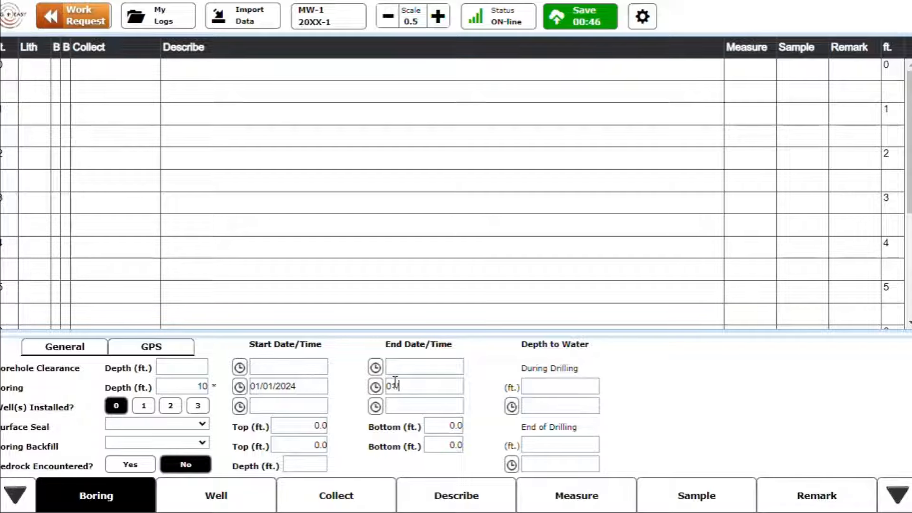
text(01/01/2024)
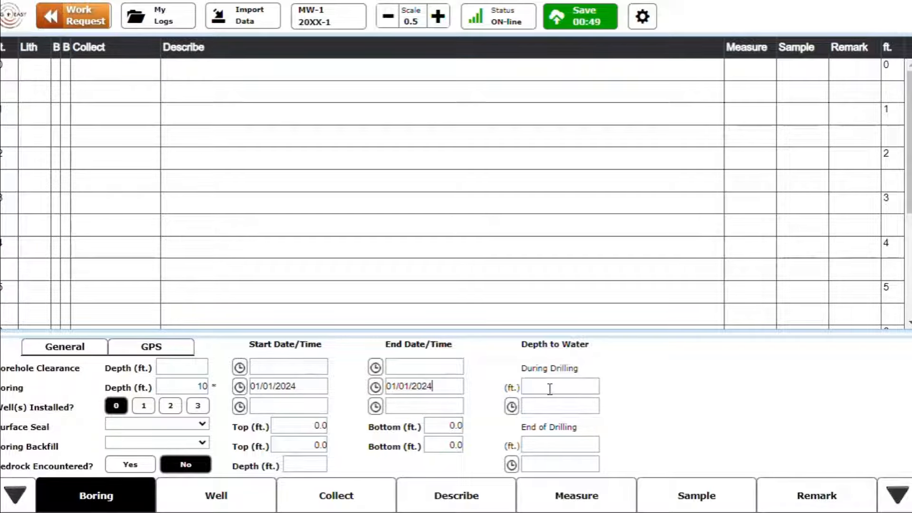
text(3)
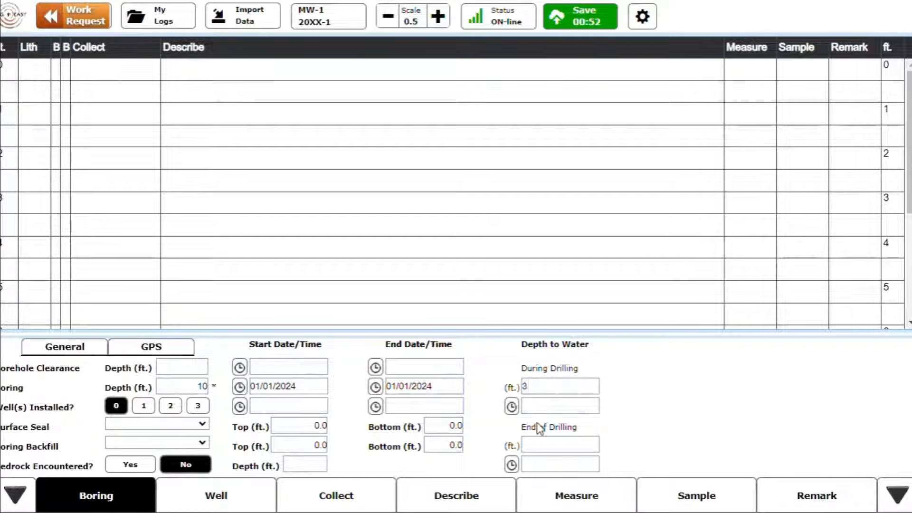
text(4)
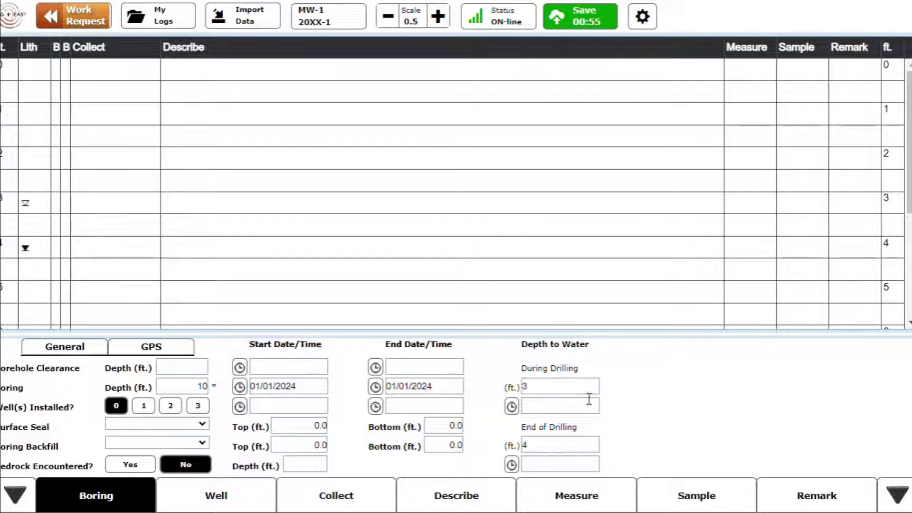
click(143, 405)
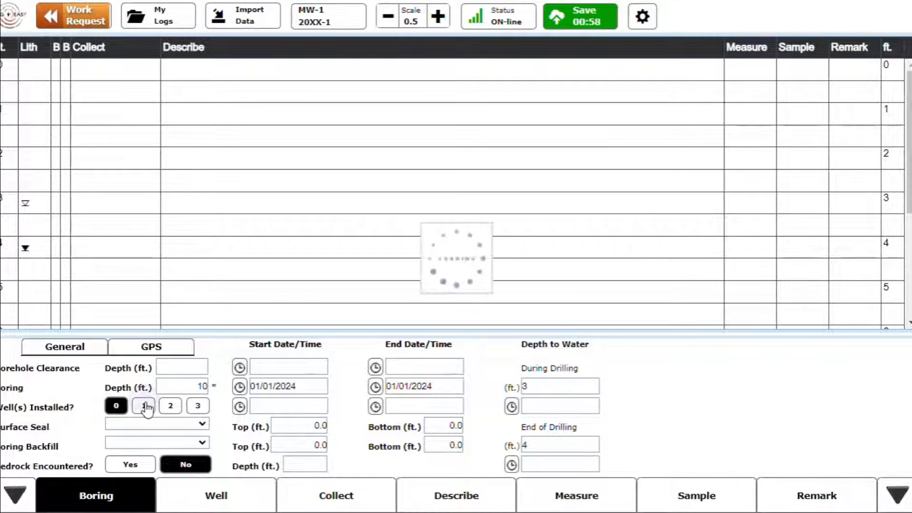
Set slotted PVC screen, grout and bentonite chip seals, 2-inch diameter and 0.010 slot for MW-1's well.
click(215, 495)
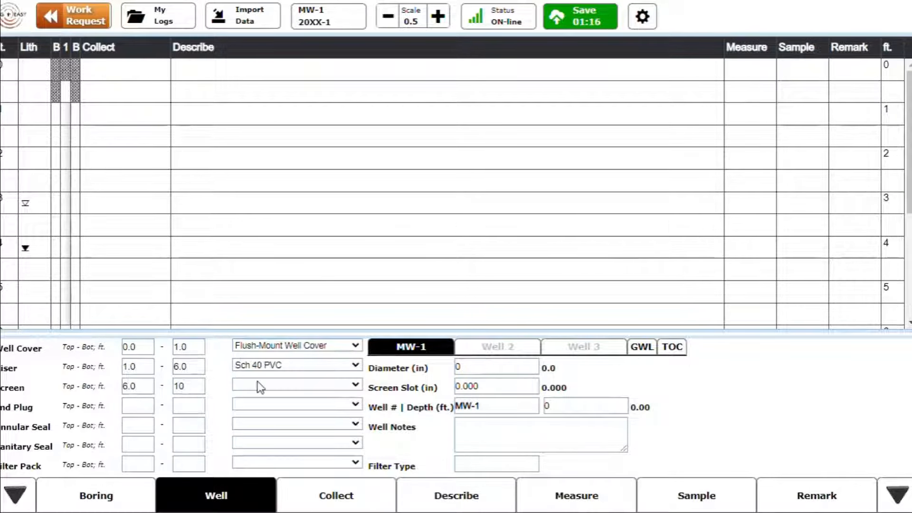
click(296, 384)
text(4)
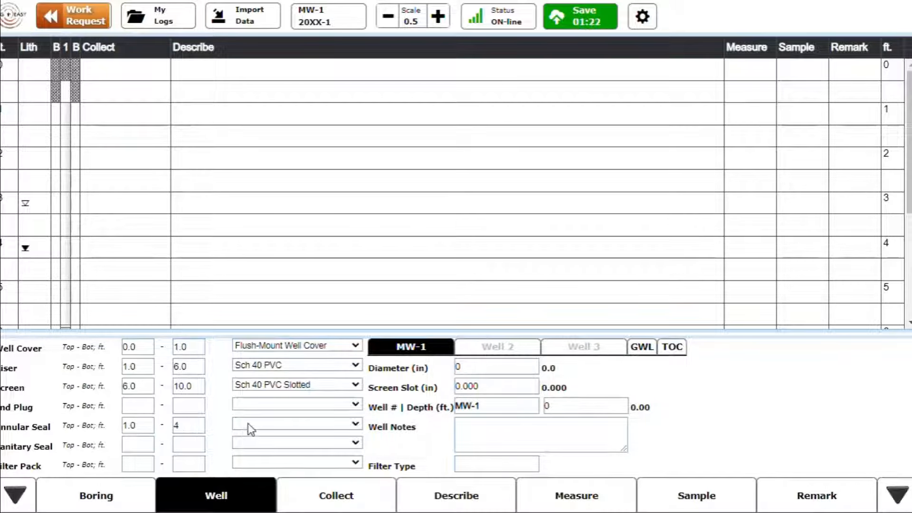
click(296, 423)
text(5)
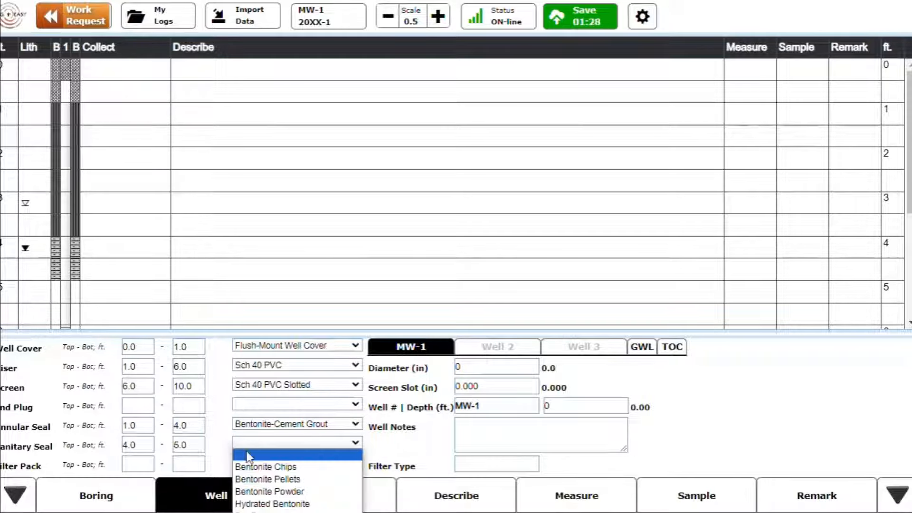
click(266, 467)
text(#2)
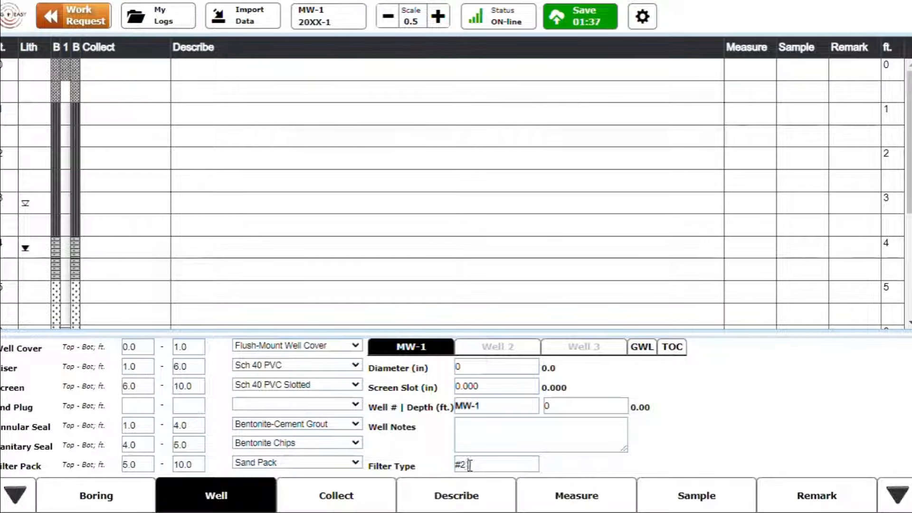
click(495, 367)
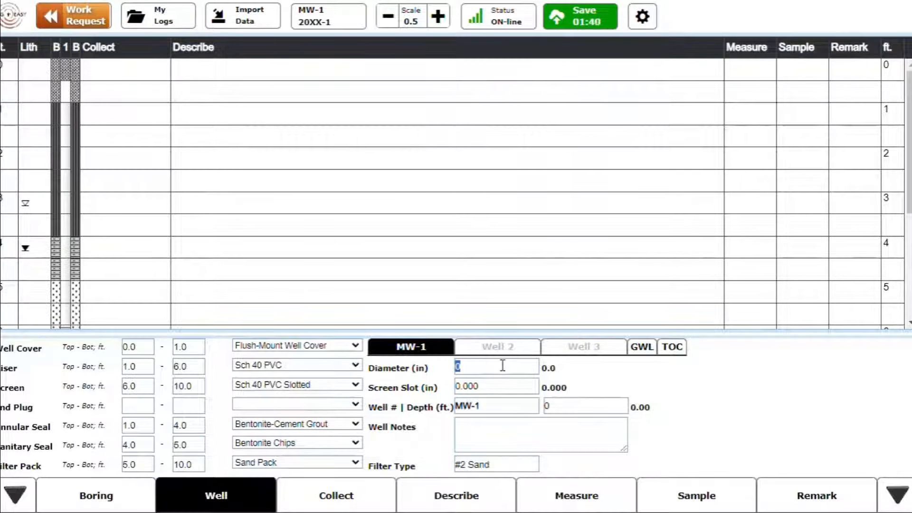
text(0.010)
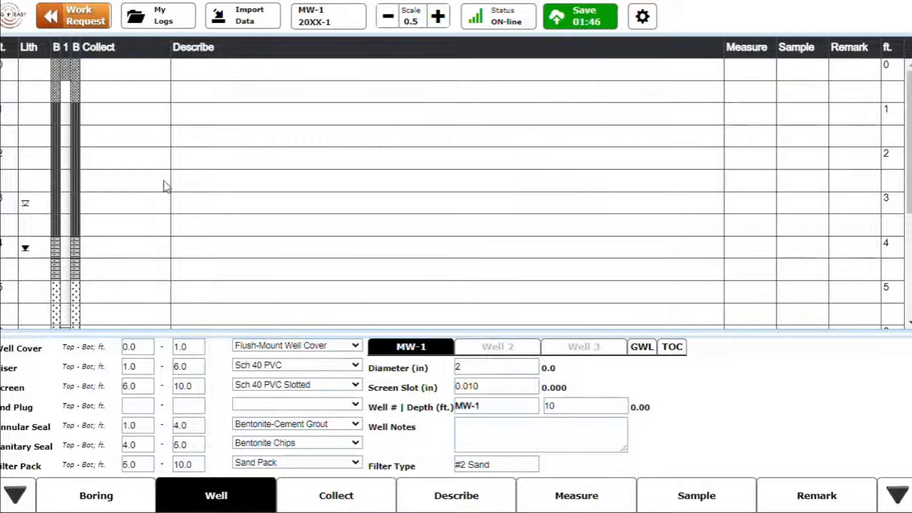
click(337, 496)
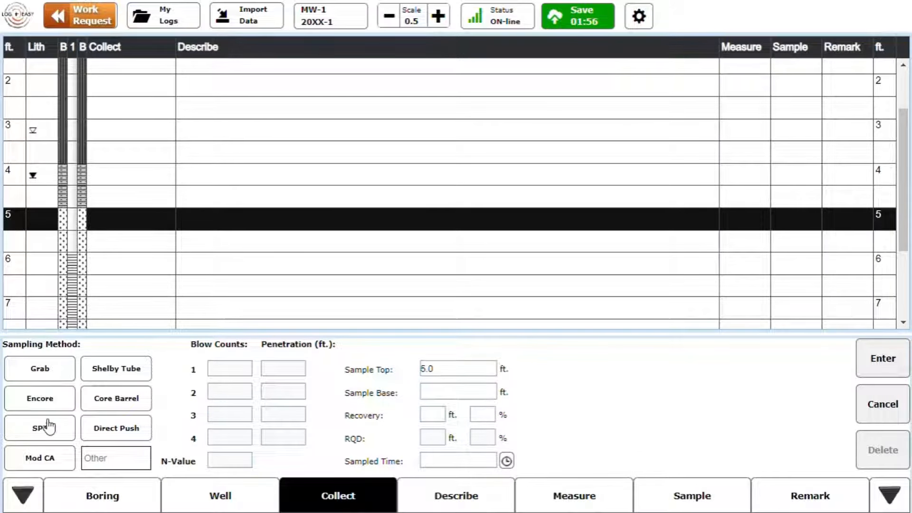
Log an SPT sample to 6.5 ft with 67% recovery and blow counts 12, 10, 8.
click(39, 428)
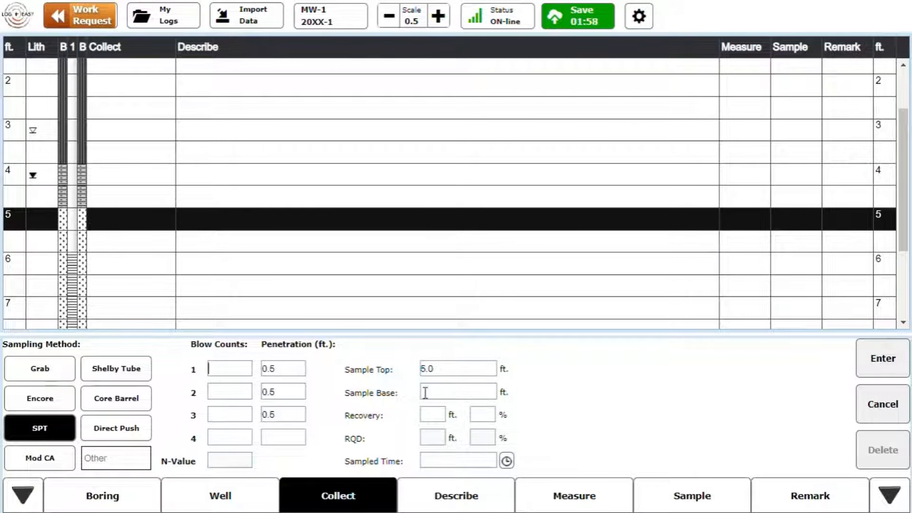
text(6.5)
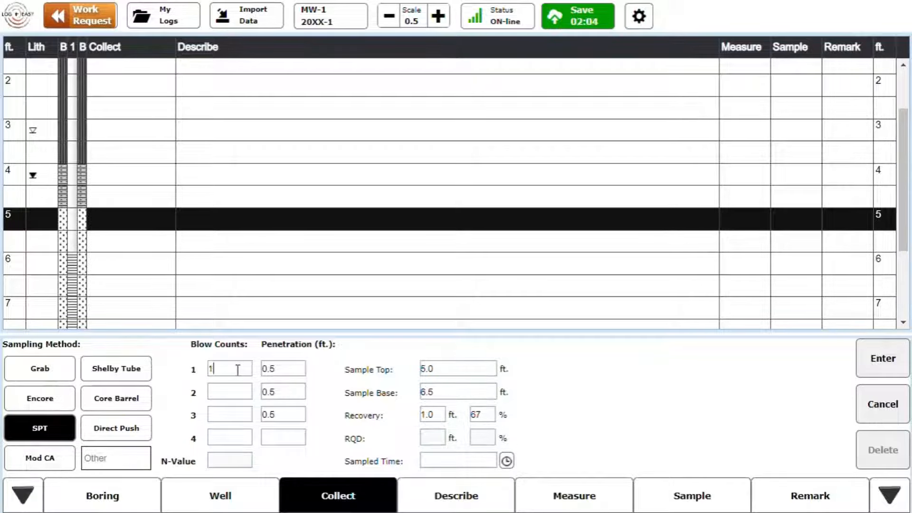
text(10)
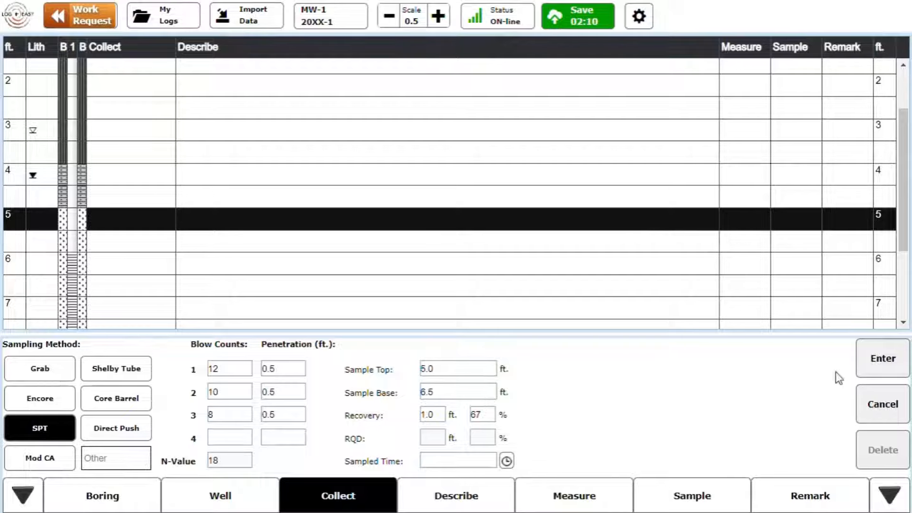
click(882, 358)
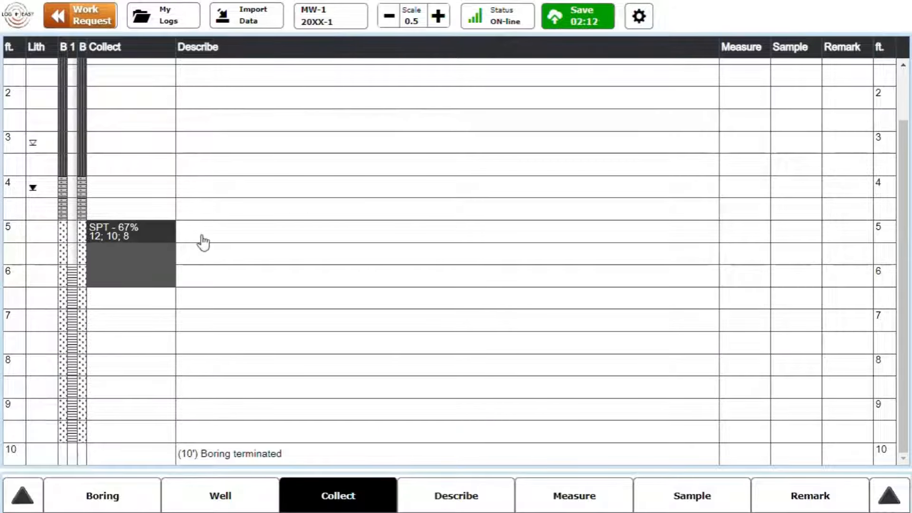
Describe 5 ft as loose, slightly moist SAND, Munsell 2.5YR 8/2, with a 'hard drilling' note.
click(456, 496)
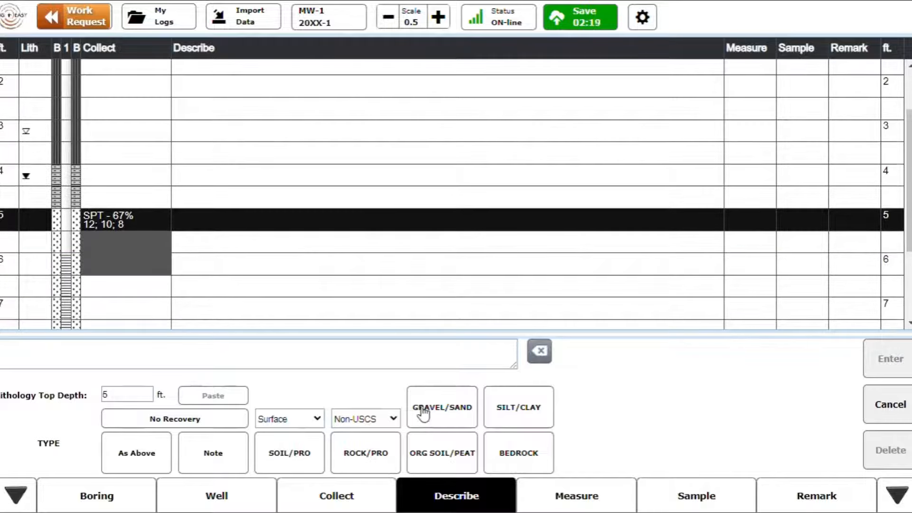
click(441, 407)
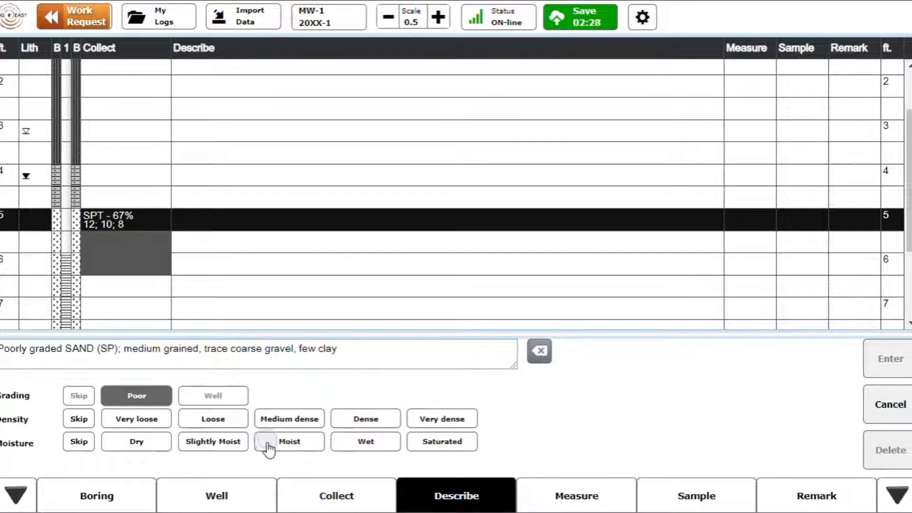
click(212, 418)
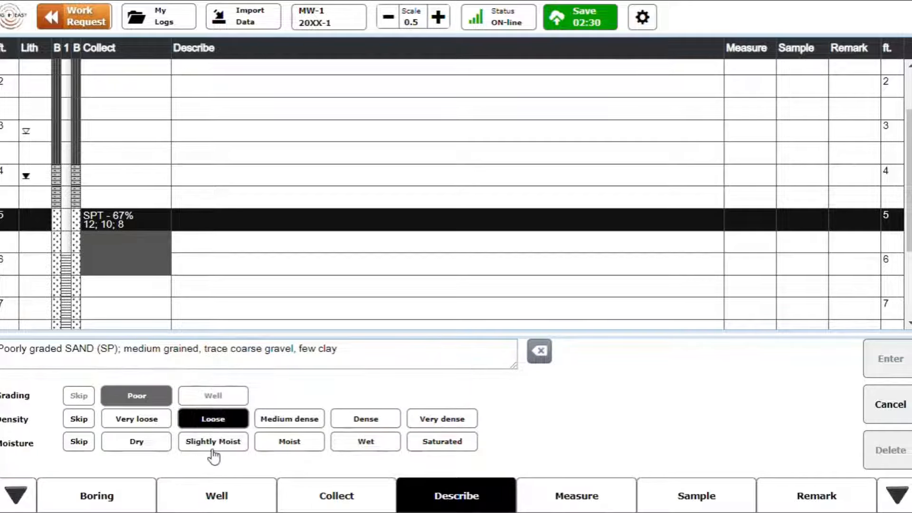
click(213, 442)
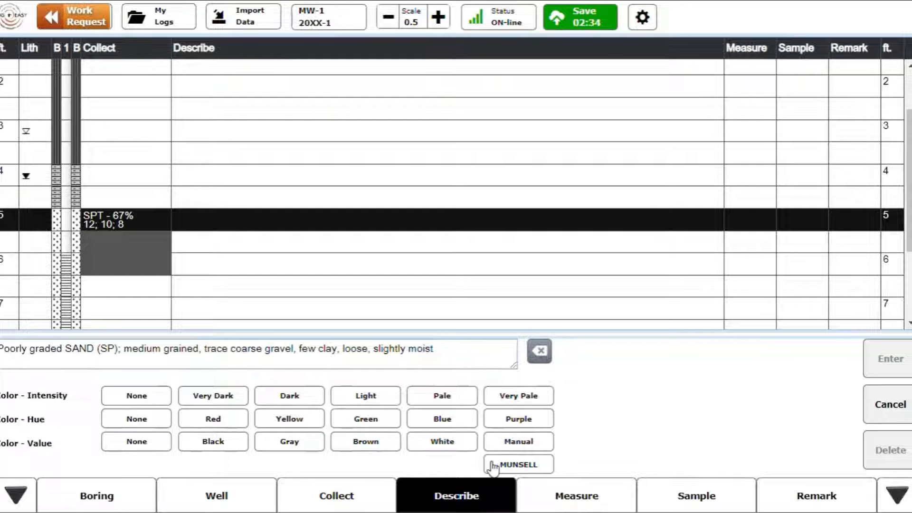
click(518, 465)
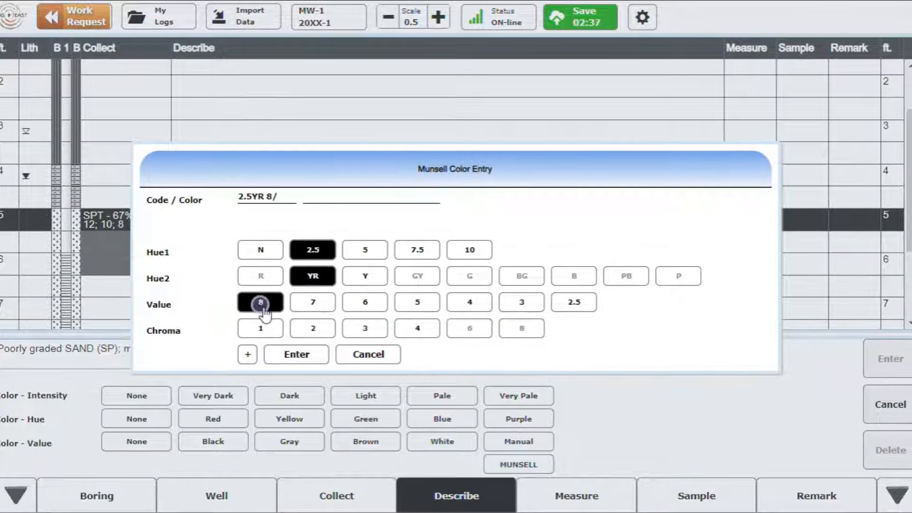
click(296, 354)
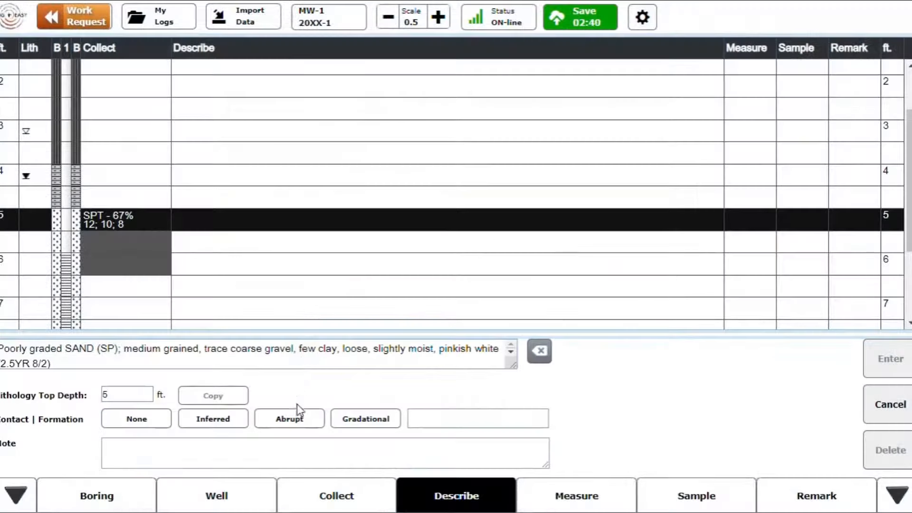
text(hard)
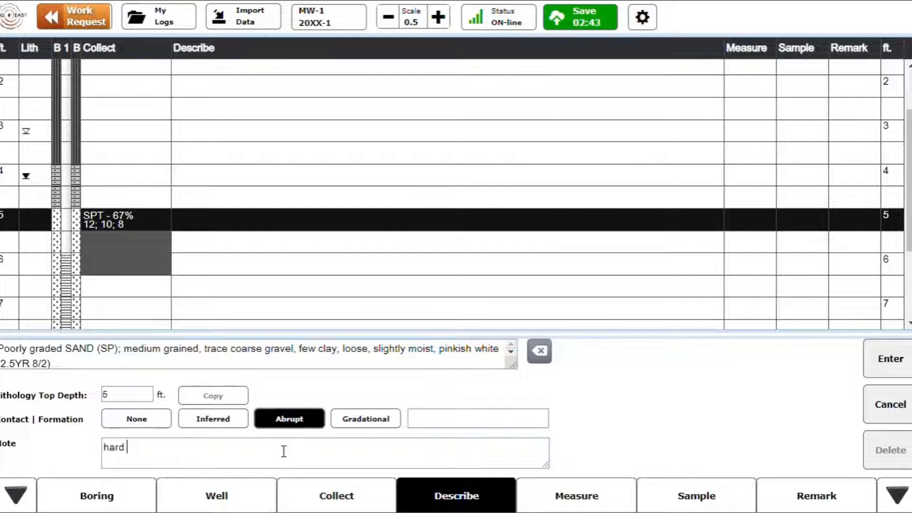
text(drilling)
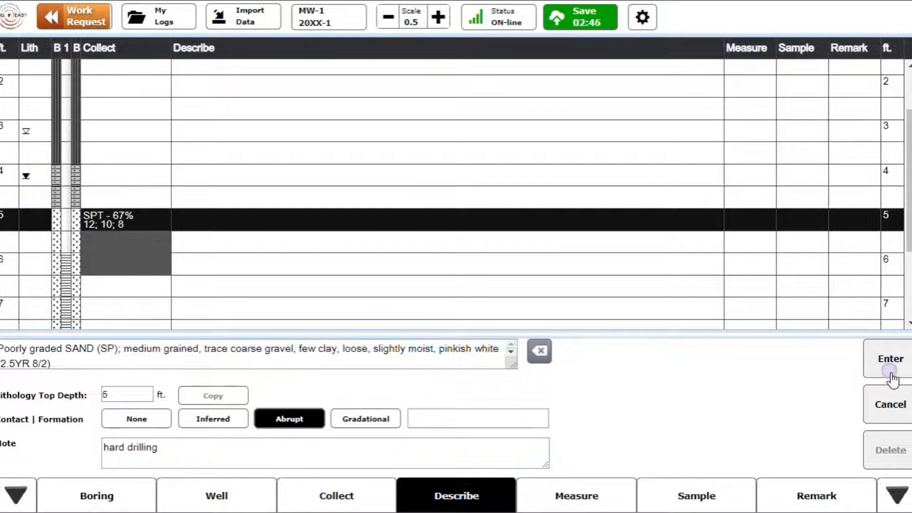
click(889, 359)
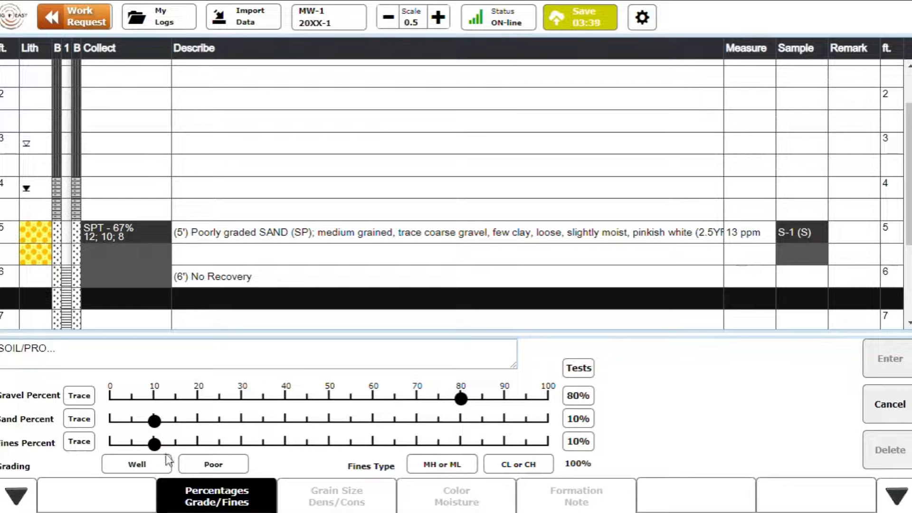
Enter the 6.5 ft poorly graded GRAVEL with silt layer, skipping moisture.
click(213, 464)
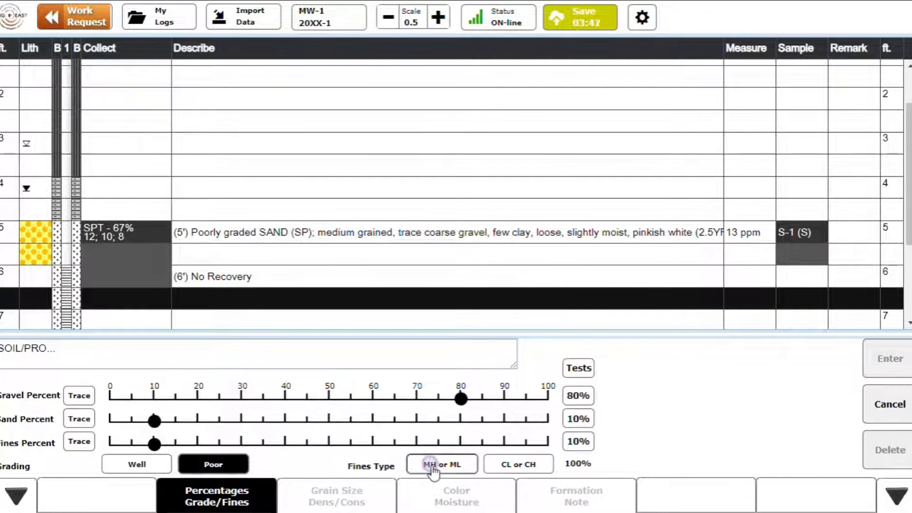
click(336, 496)
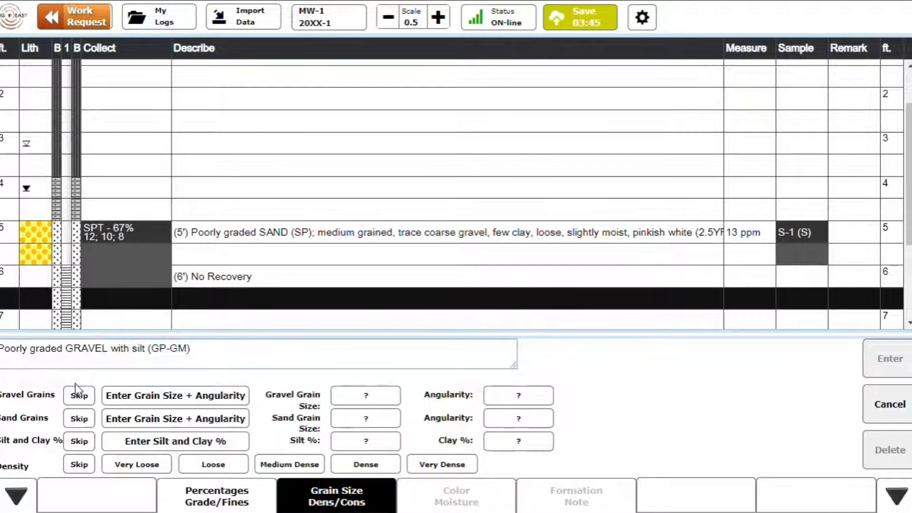
click(457, 496)
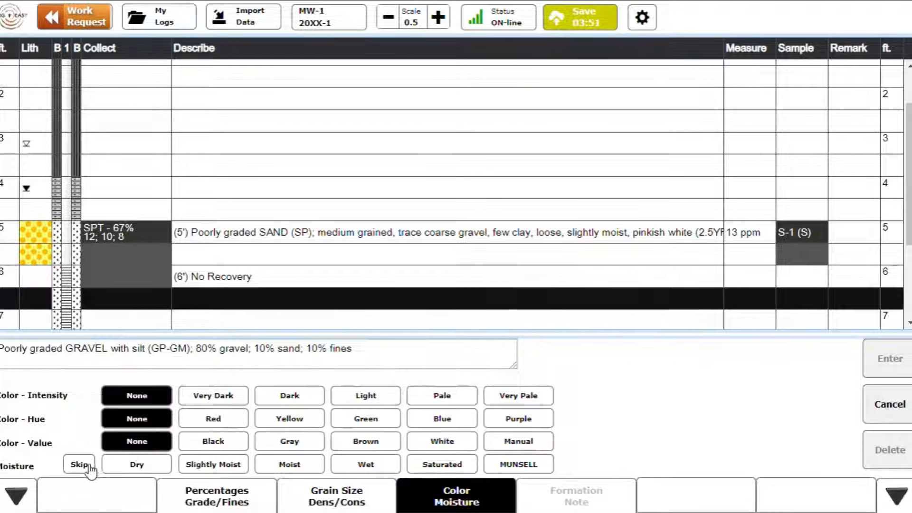
click(575, 496)
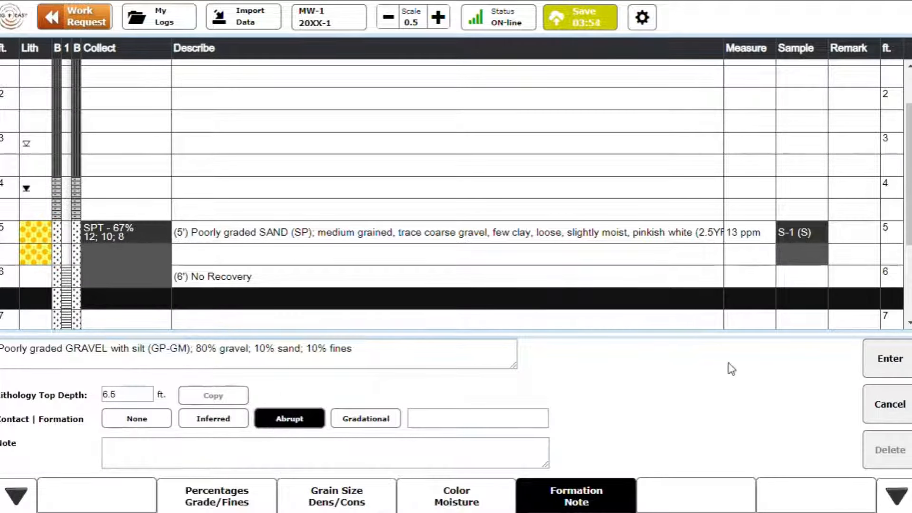
click(576, 495)
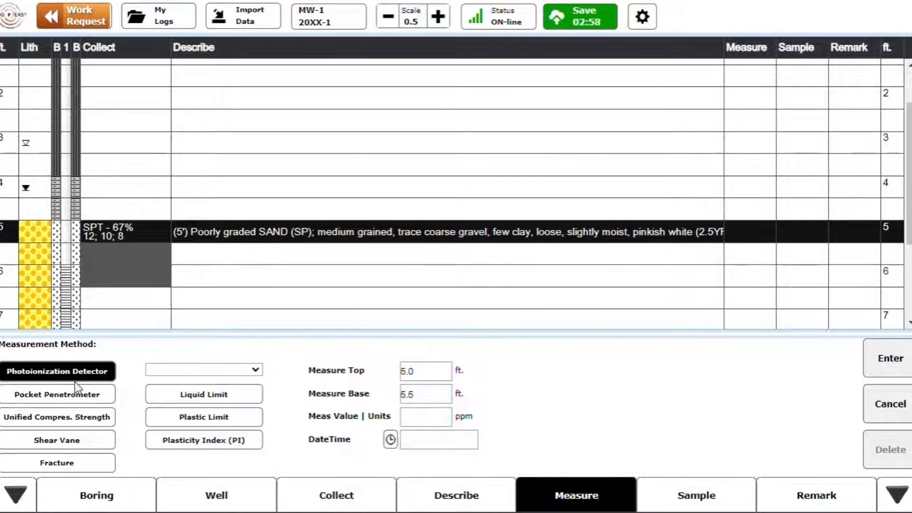
Record a 13 ppm photoionization reading at 5.0–5.5 ft and begin sample entry S-1.
text(13)
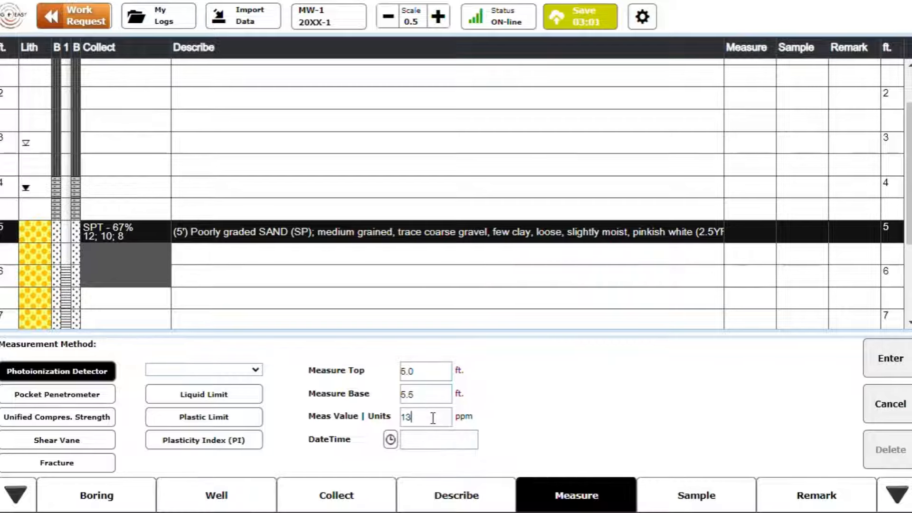
click(890, 358)
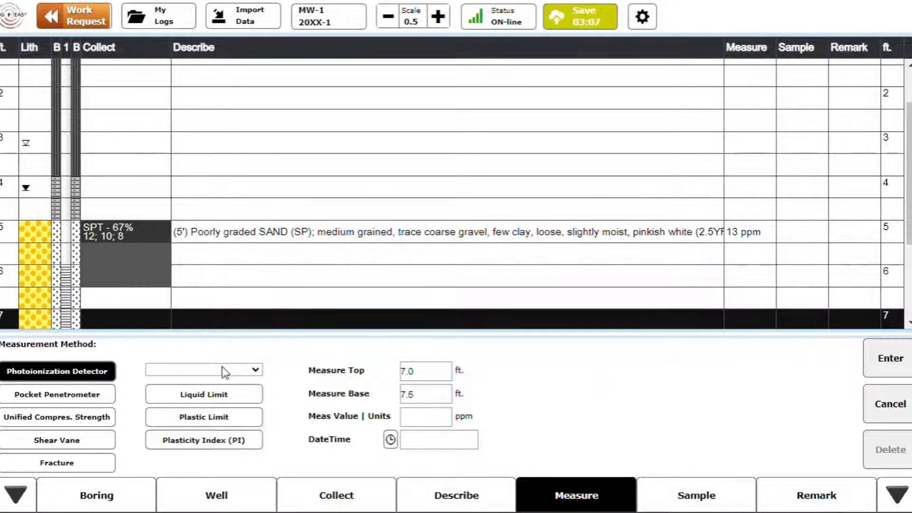
click(695, 495)
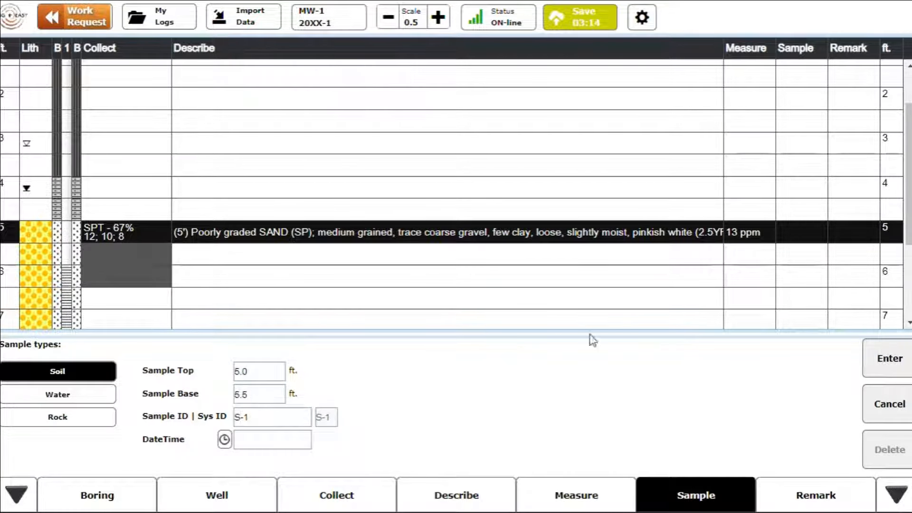
Enter soil sample S-1 with top 5.0 ft and base 5.5 ft into the log.
triple_click(259, 394)
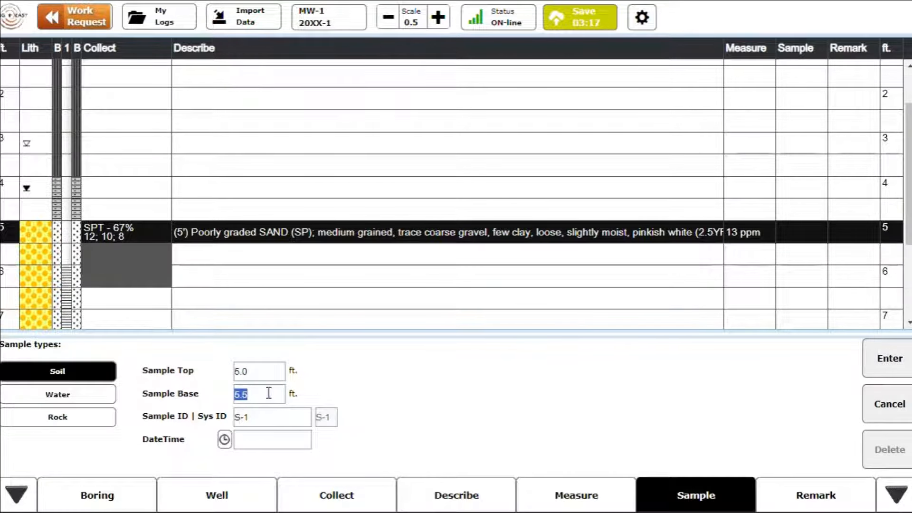
click(888, 358)
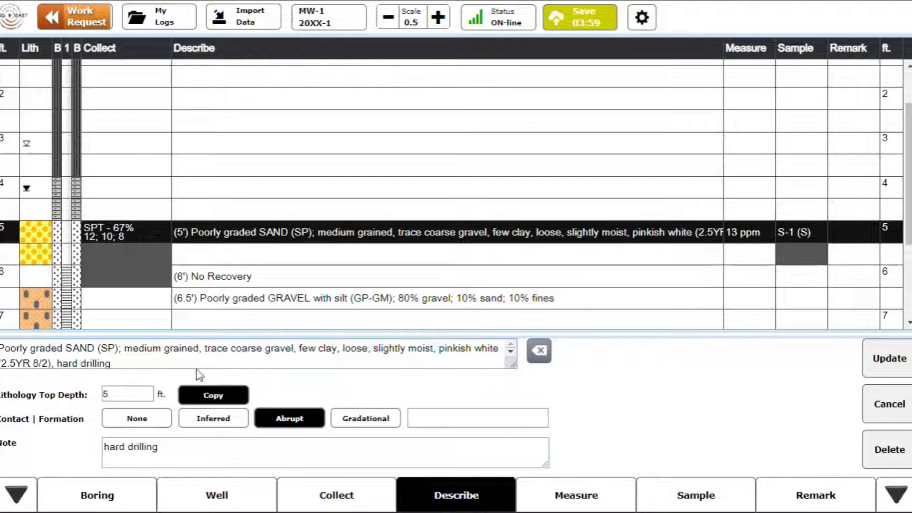
Add the copied Poorly graded SAND (SP) layer at 8 ft and save the MW-1 log.
scroll(down, 3)
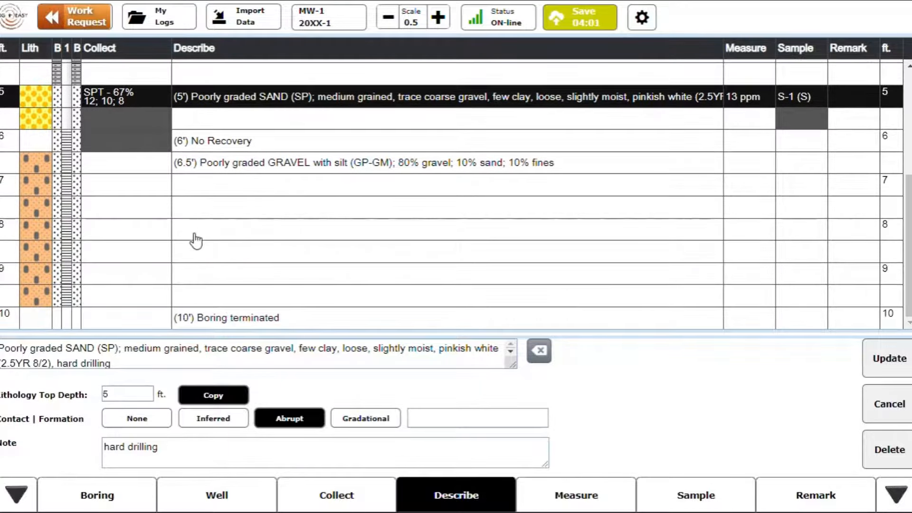
click(407, 224)
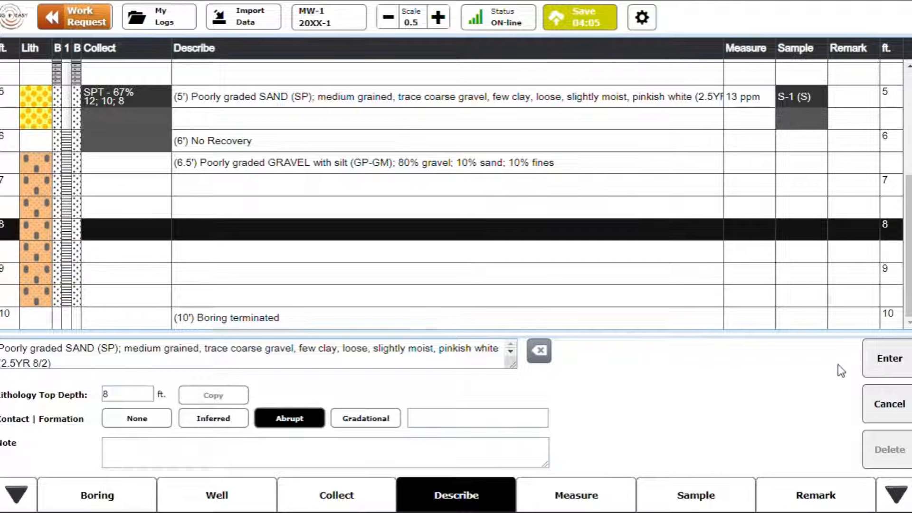
click(887, 358)
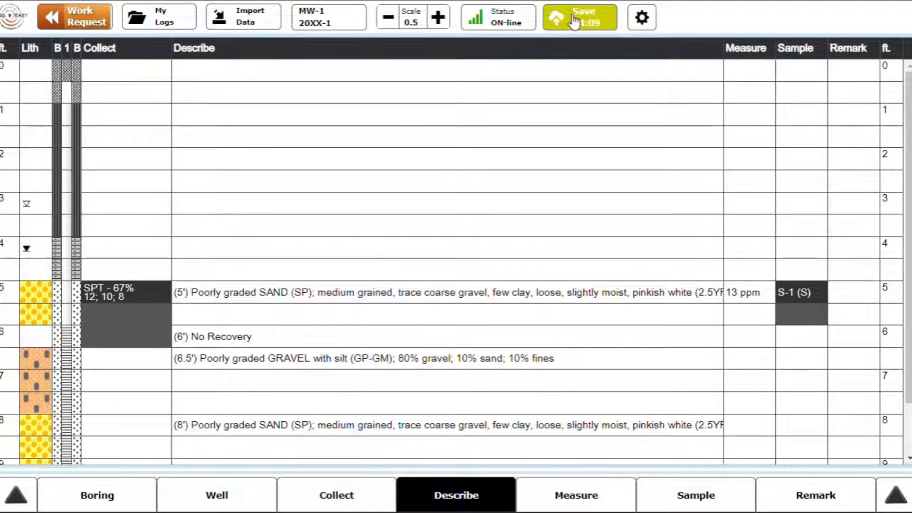
click(578, 18)
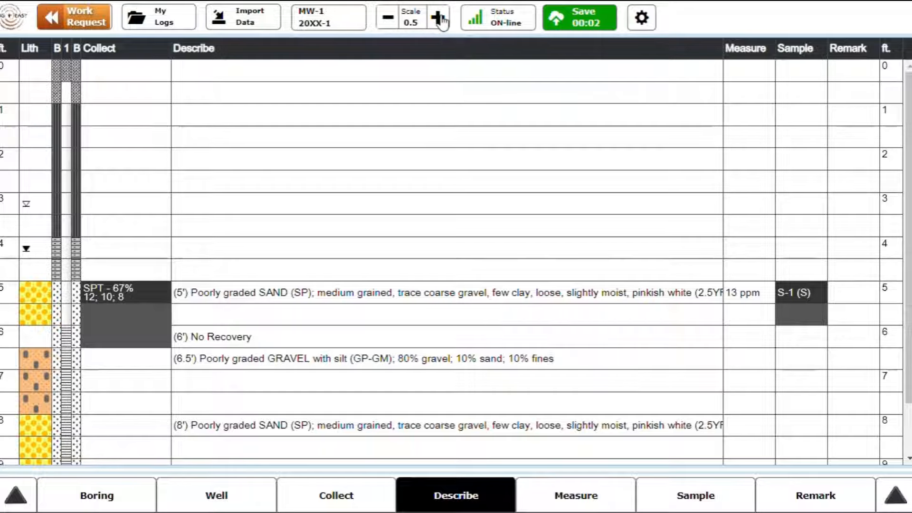
Raise the log scale to CDM so only the 5-10 ft described intervals show.
click(439, 17)
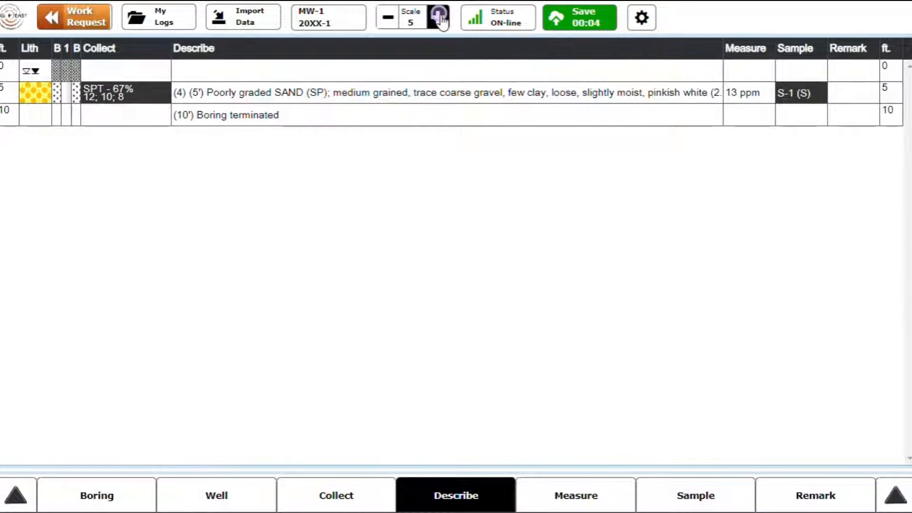
click(441, 17)
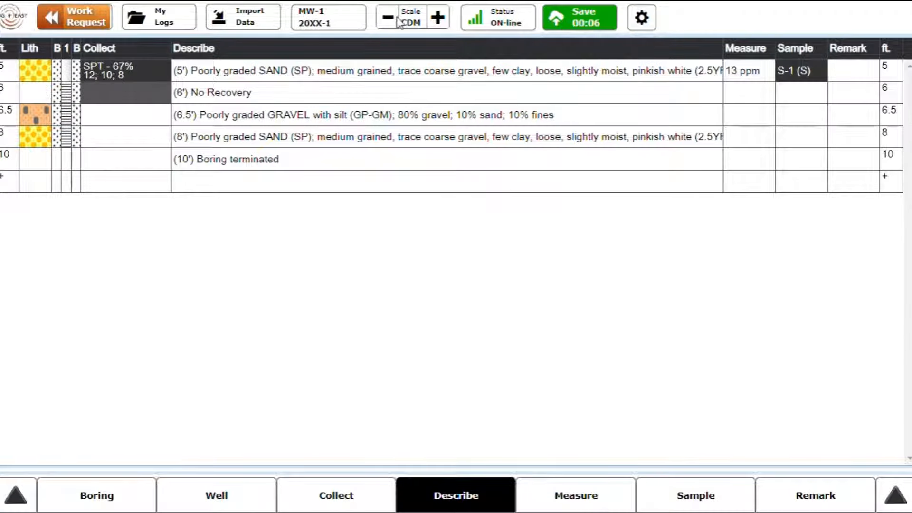
mouse_move(208, 45)
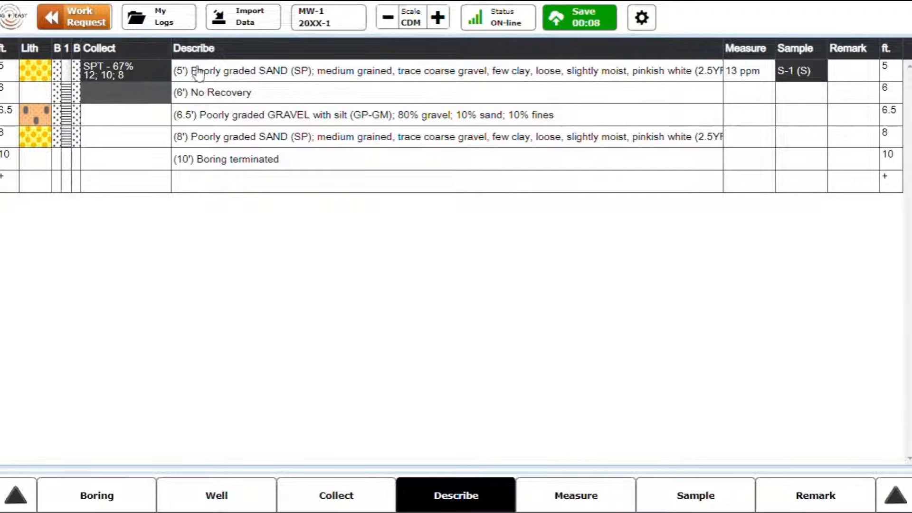
mouse_move(630, 88)
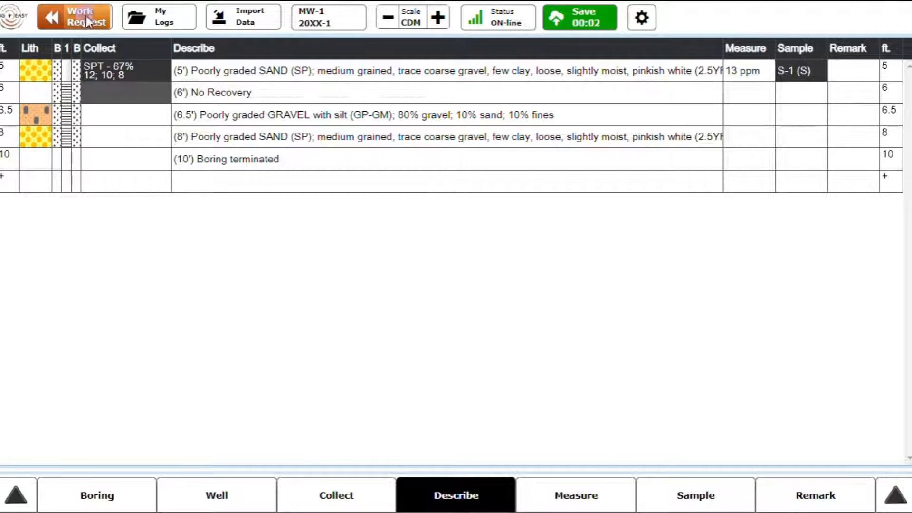
Preview the MW-1 log from Work Request using the Environmental template with only MW-1 selected.
click(75, 16)
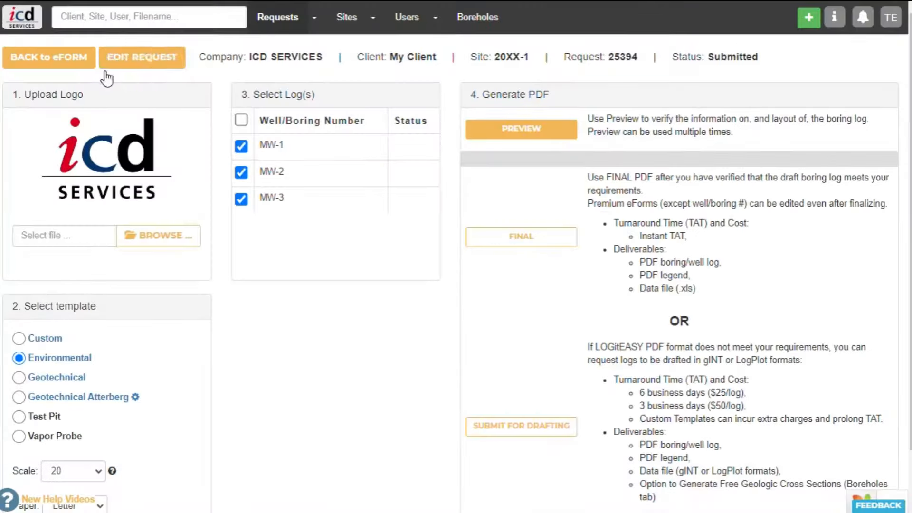
click(241, 171)
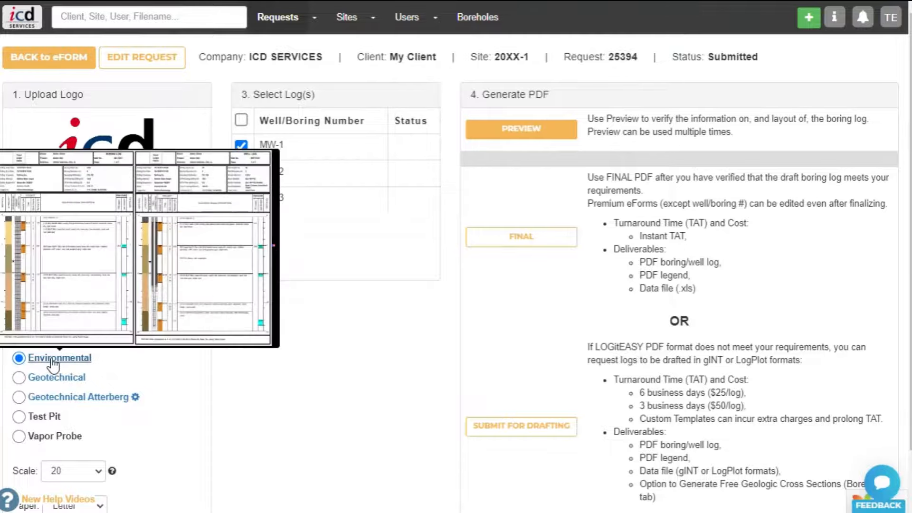
click(520, 129)
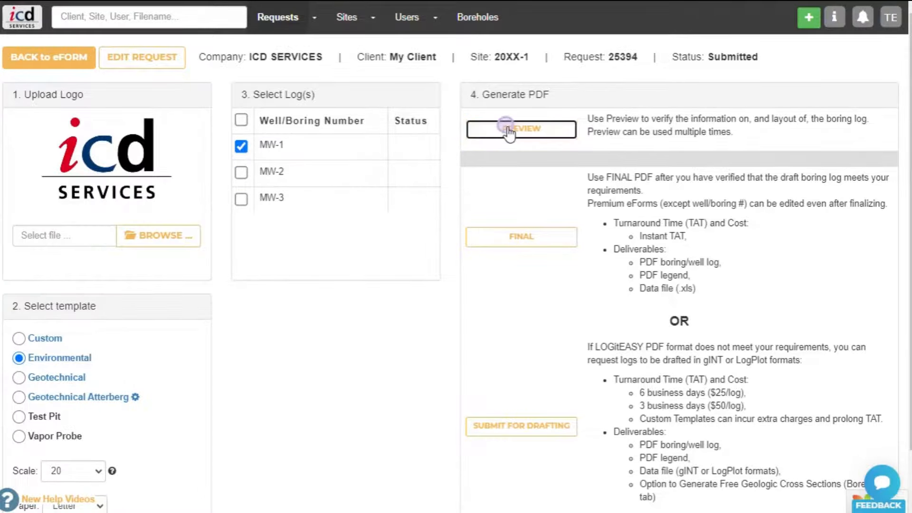
click(520, 129)
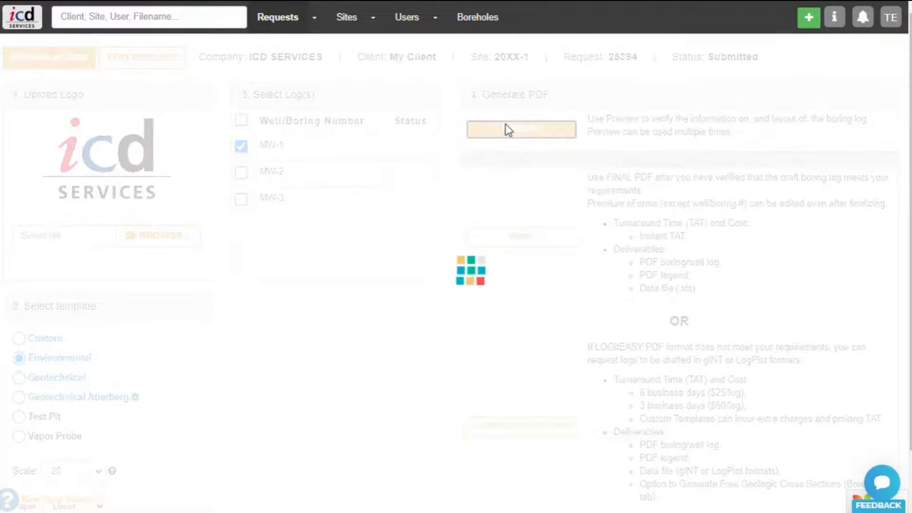
click(520, 129)
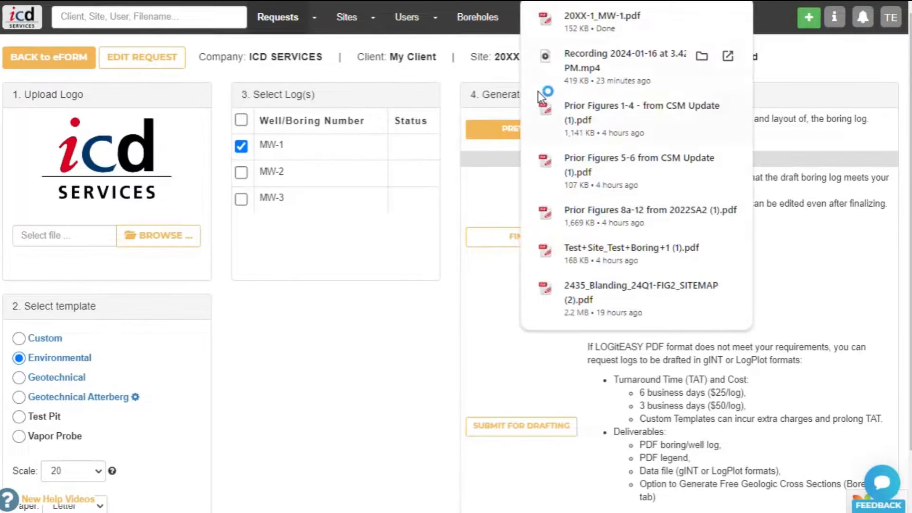
click(601, 16)
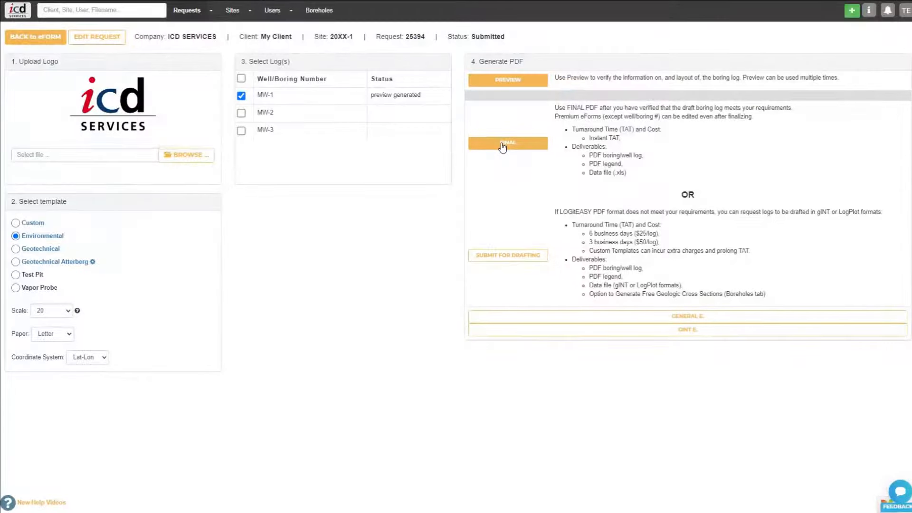
Produce the final MW-1 deliverables and view legend.pdf from the downloaded zip.
click(507, 143)
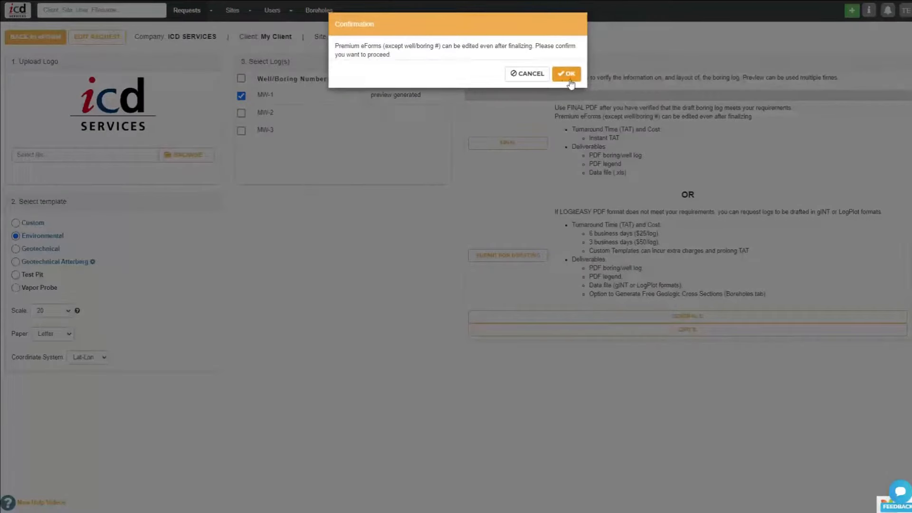
click(565, 74)
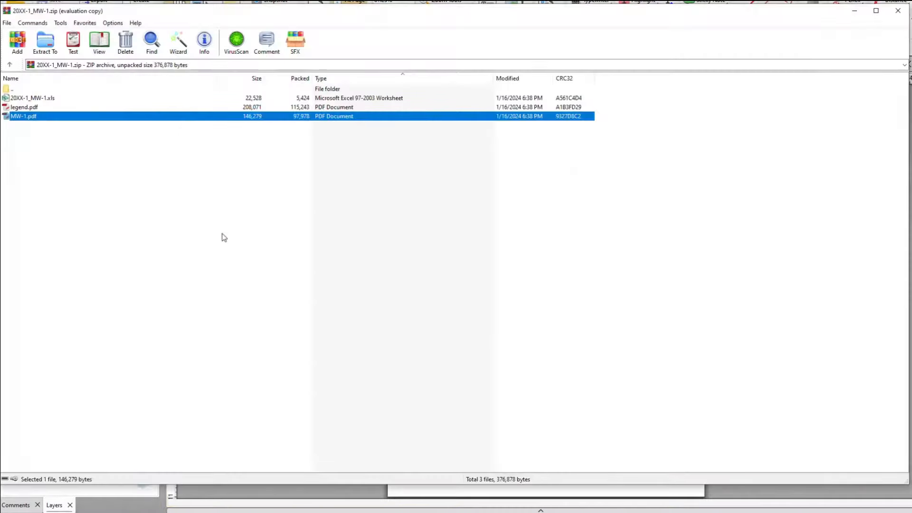
click(24, 107)
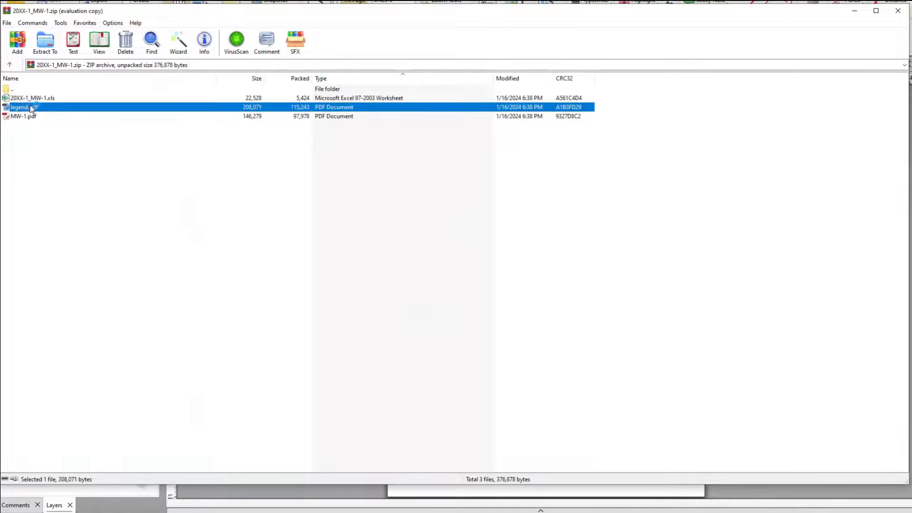